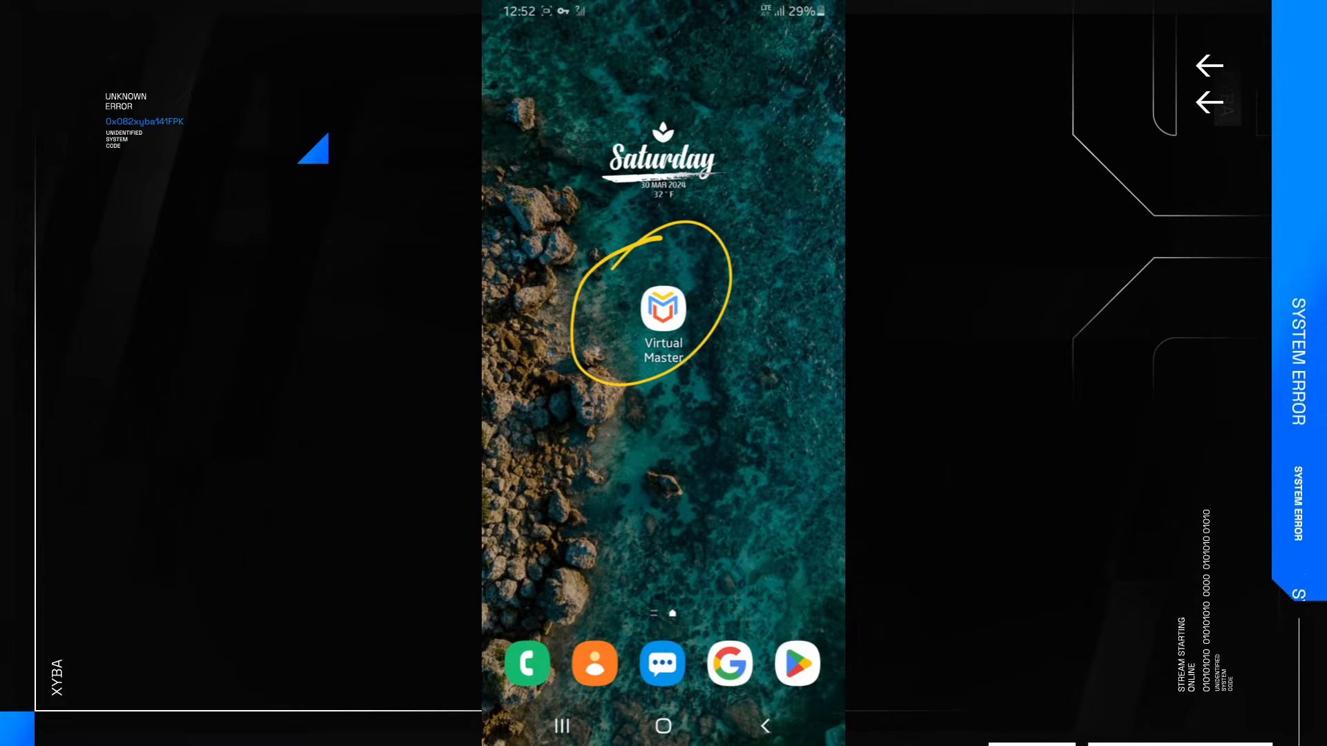
Check the Virtual Master Play Store listing, then launch Virtual Master from the home screen
click(796, 663)
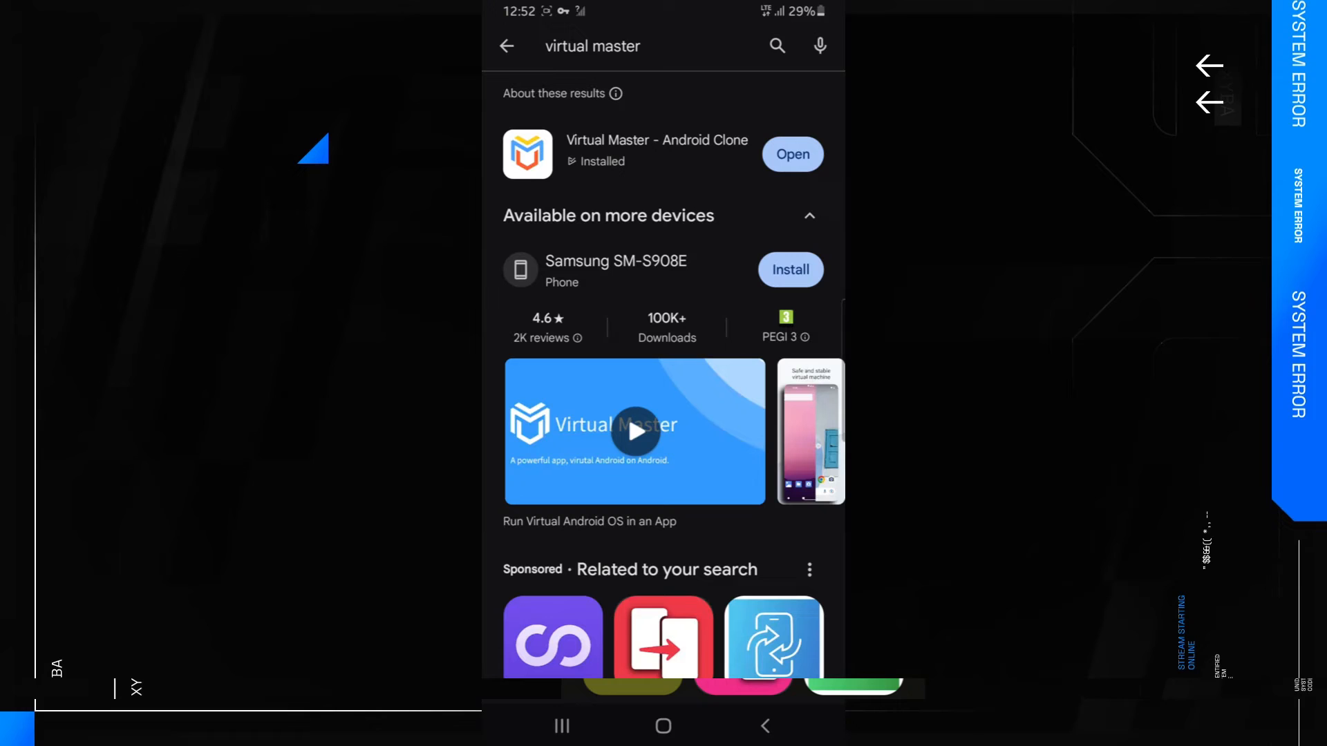
click(657, 153)
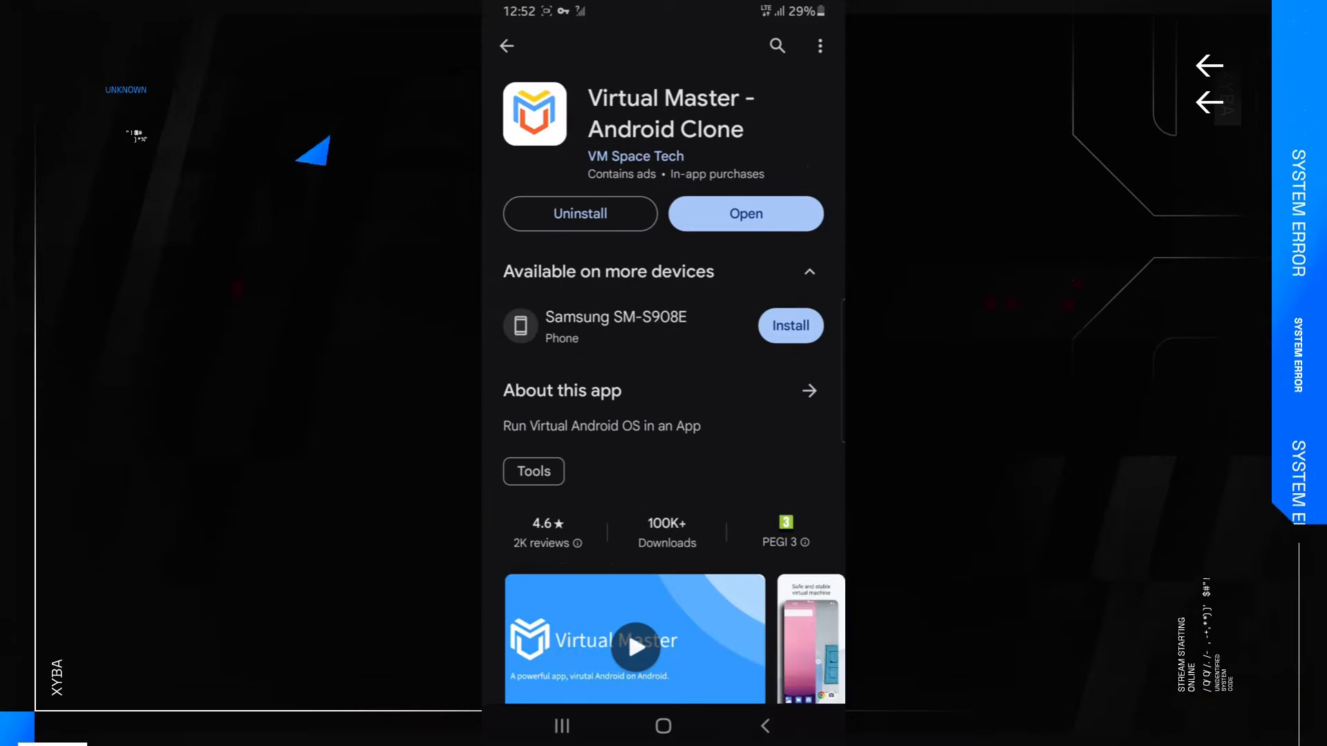
click(662, 726)
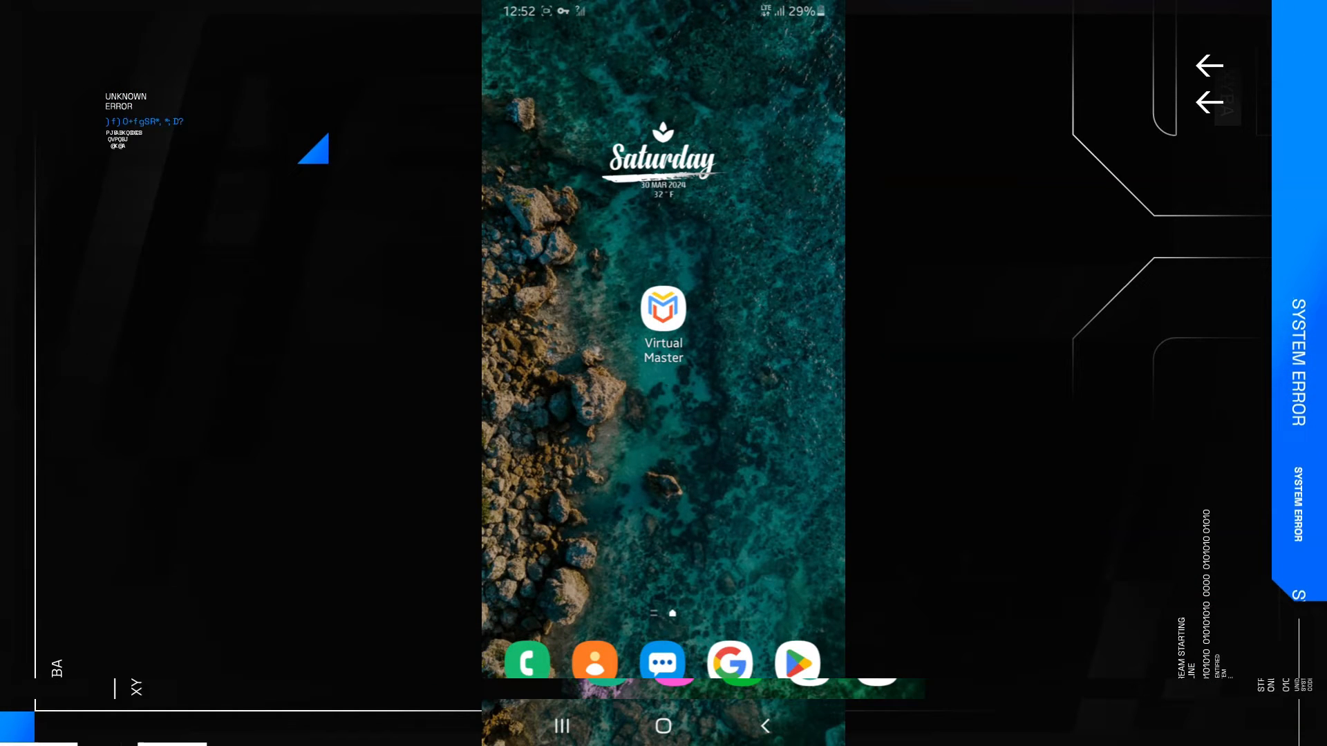
click(662, 308)
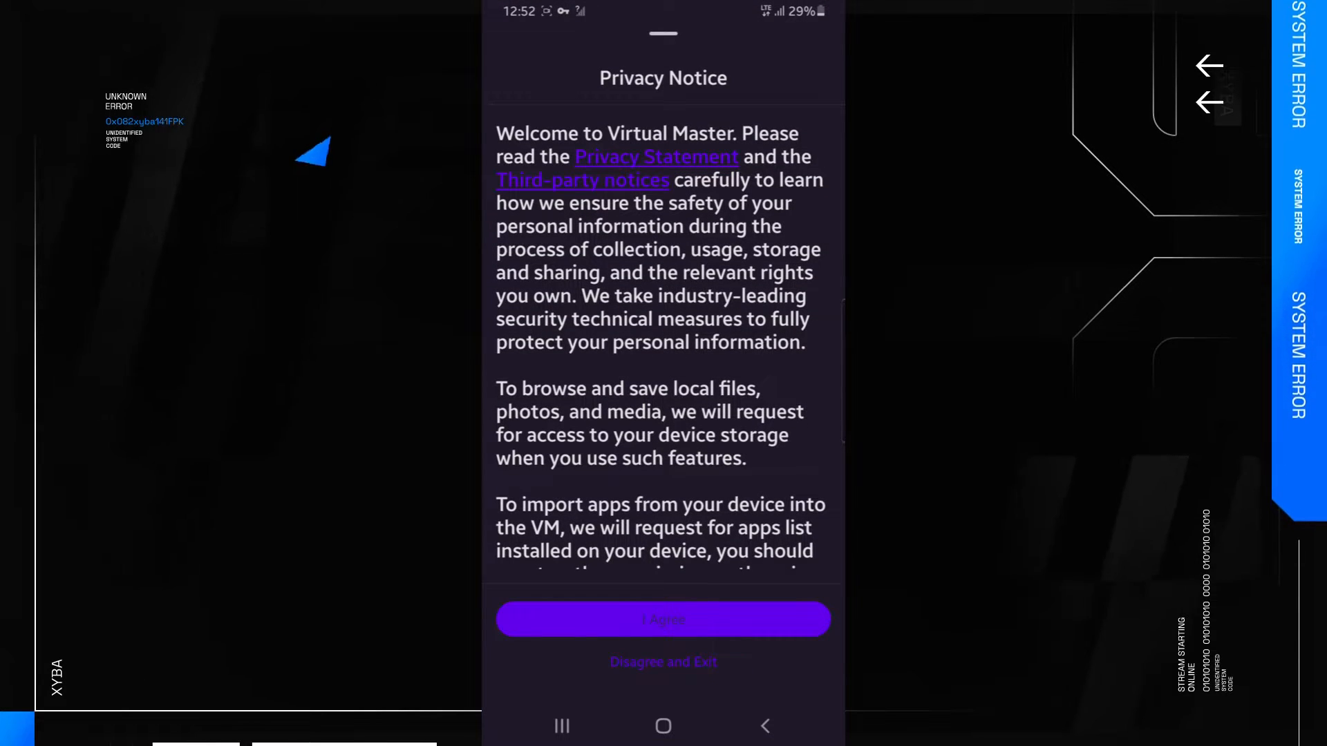
Agree to the privacy notice and create a VM with Android 7.1.2 at 720 X 1280, reaching Name VM
click(662, 619)
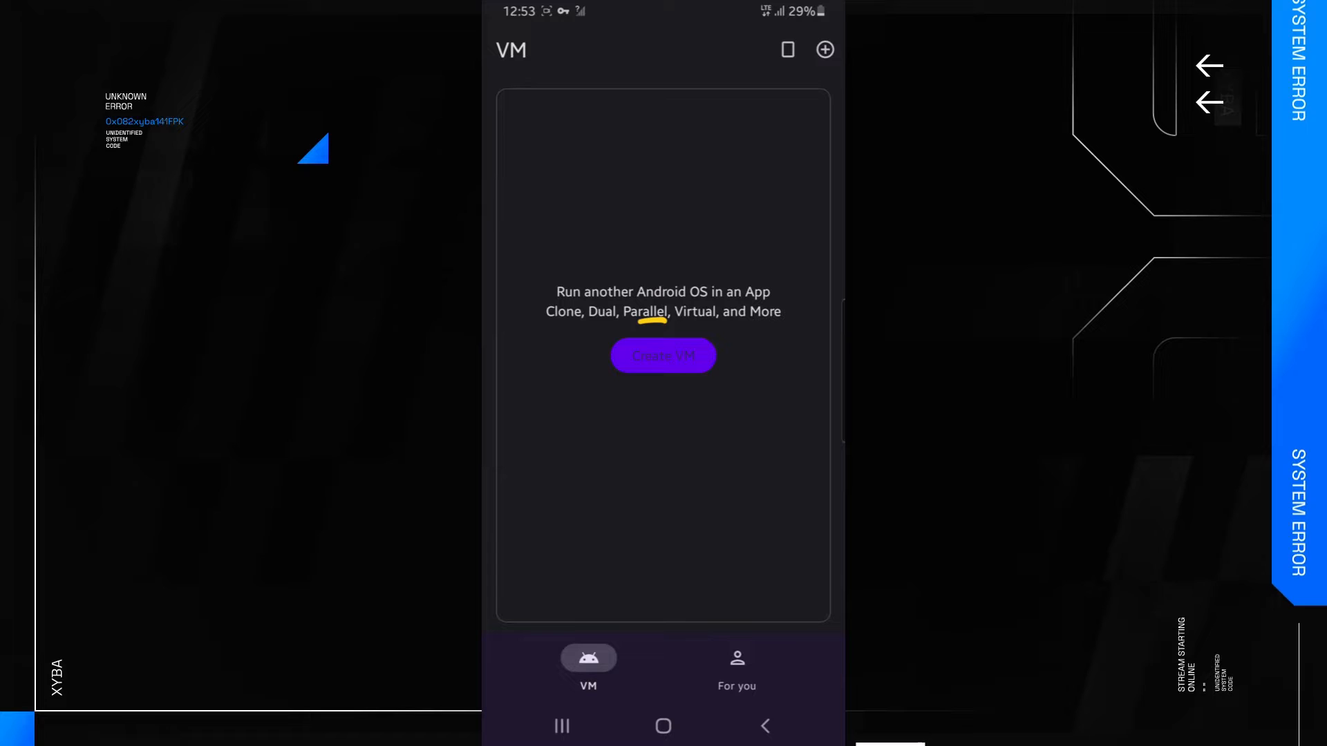
click(662, 355)
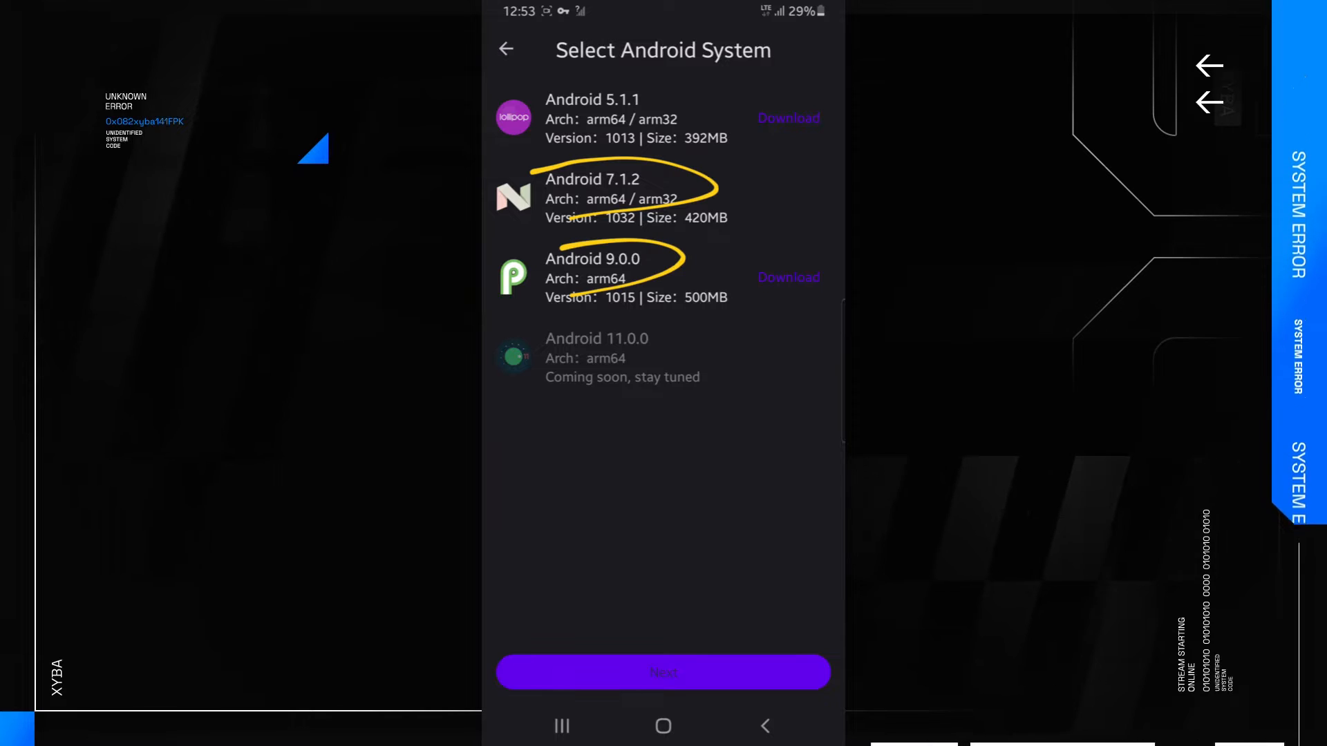
click(661, 198)
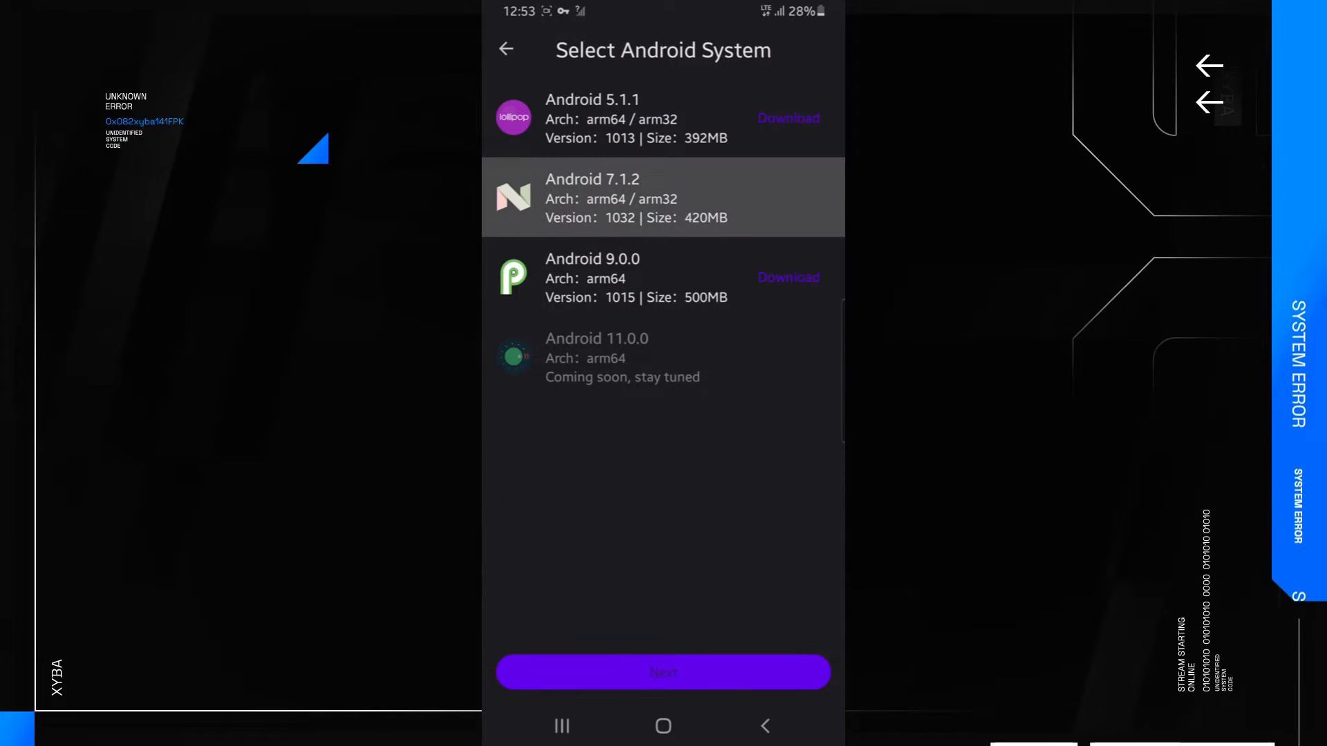
click(662, 672)
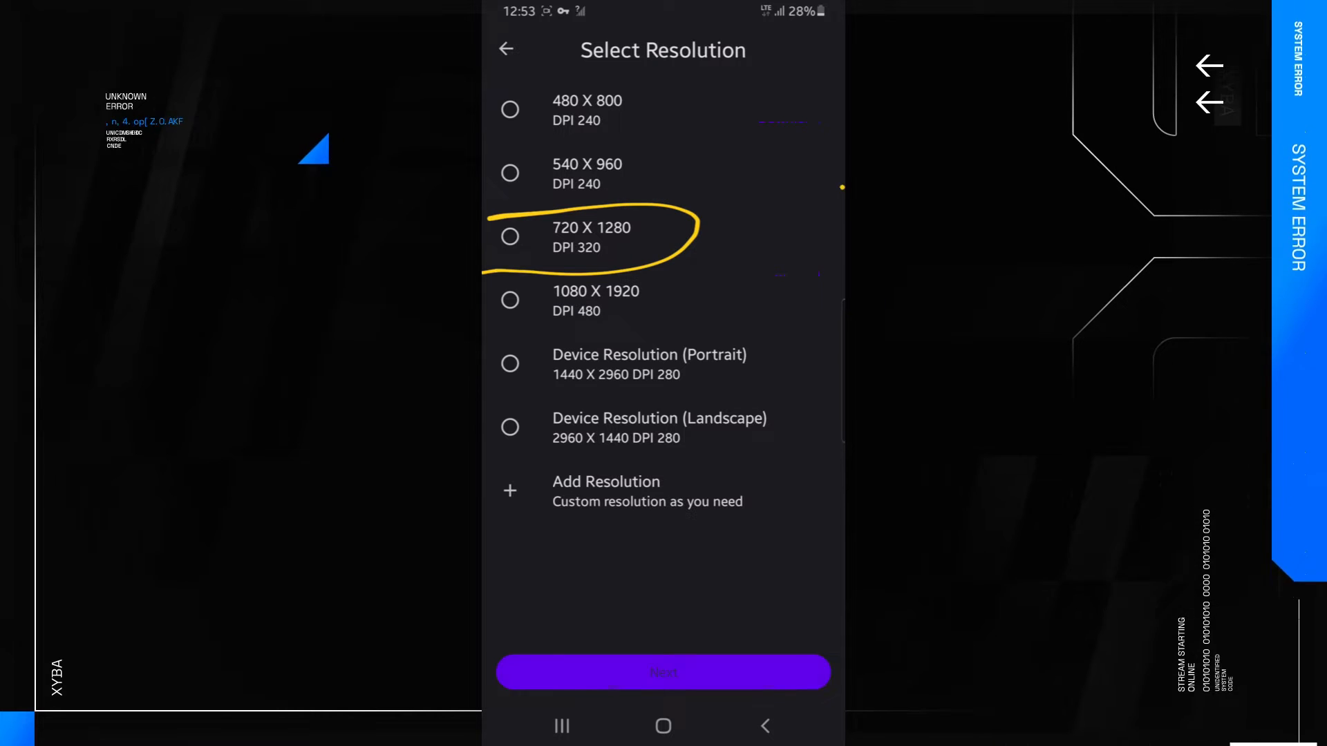
click(510, 236)
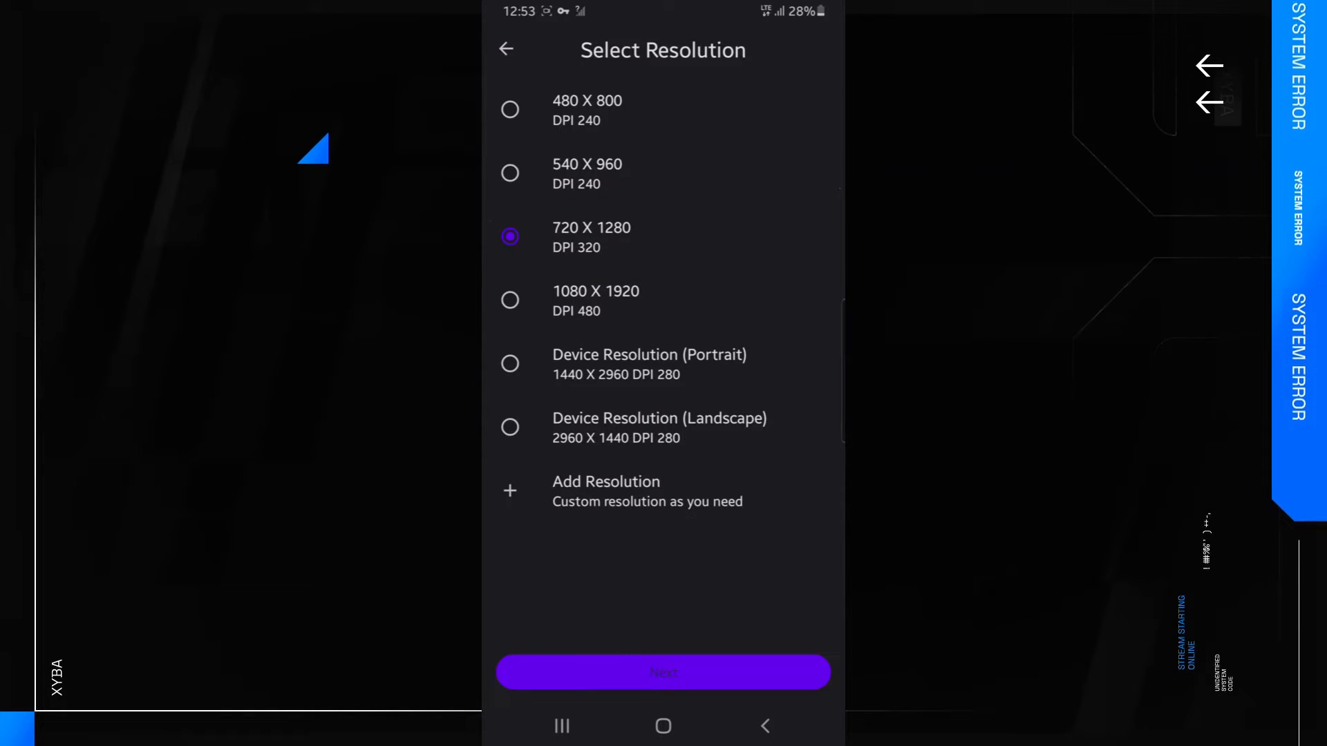
click(662, 672)
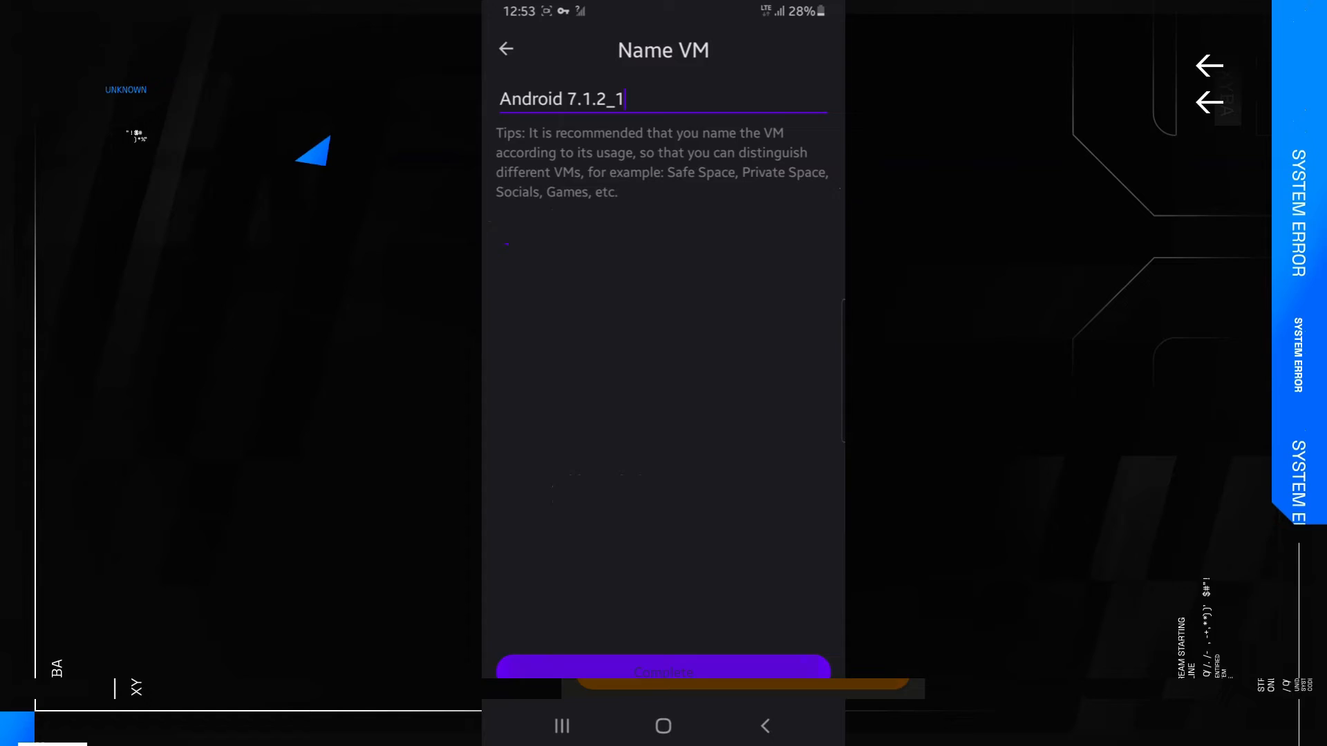
Complete creating Android 7.1.2_1, let it boot, and show its app drawer with Root Checker
click(662, 670)
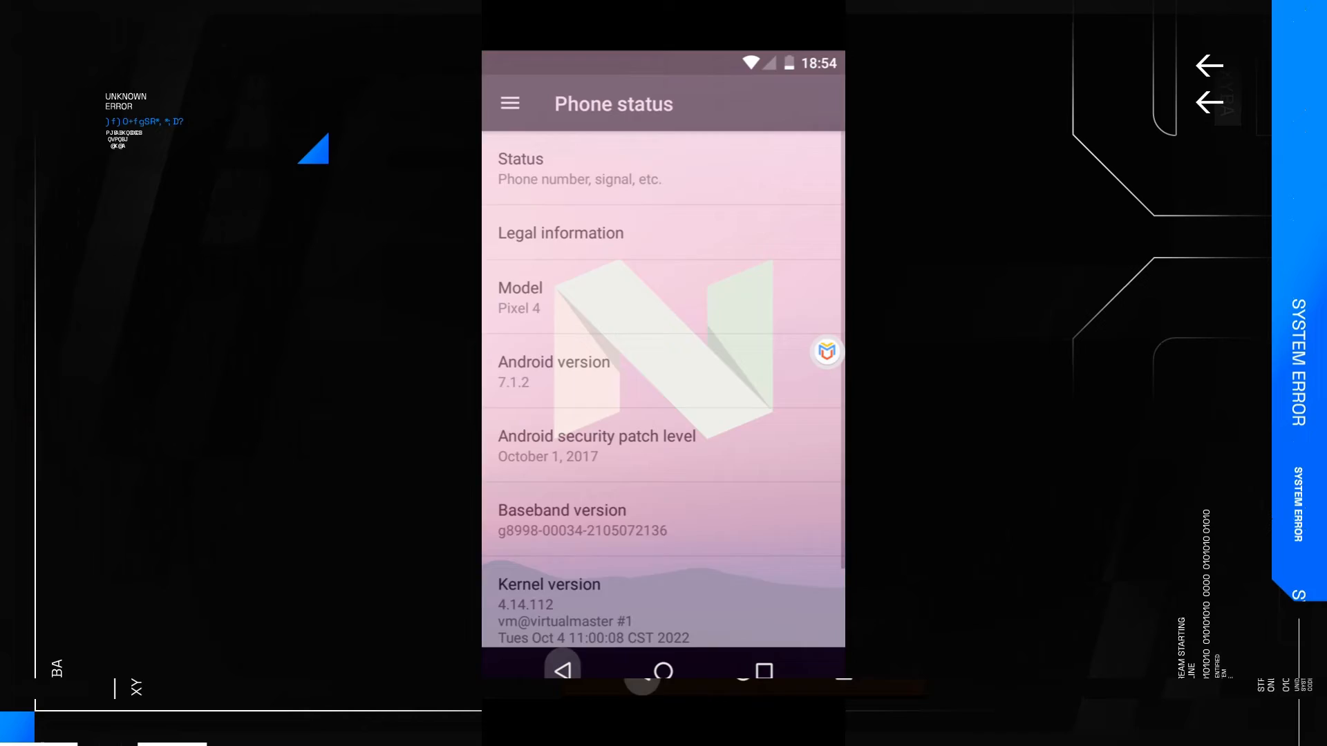
click(662, 672)
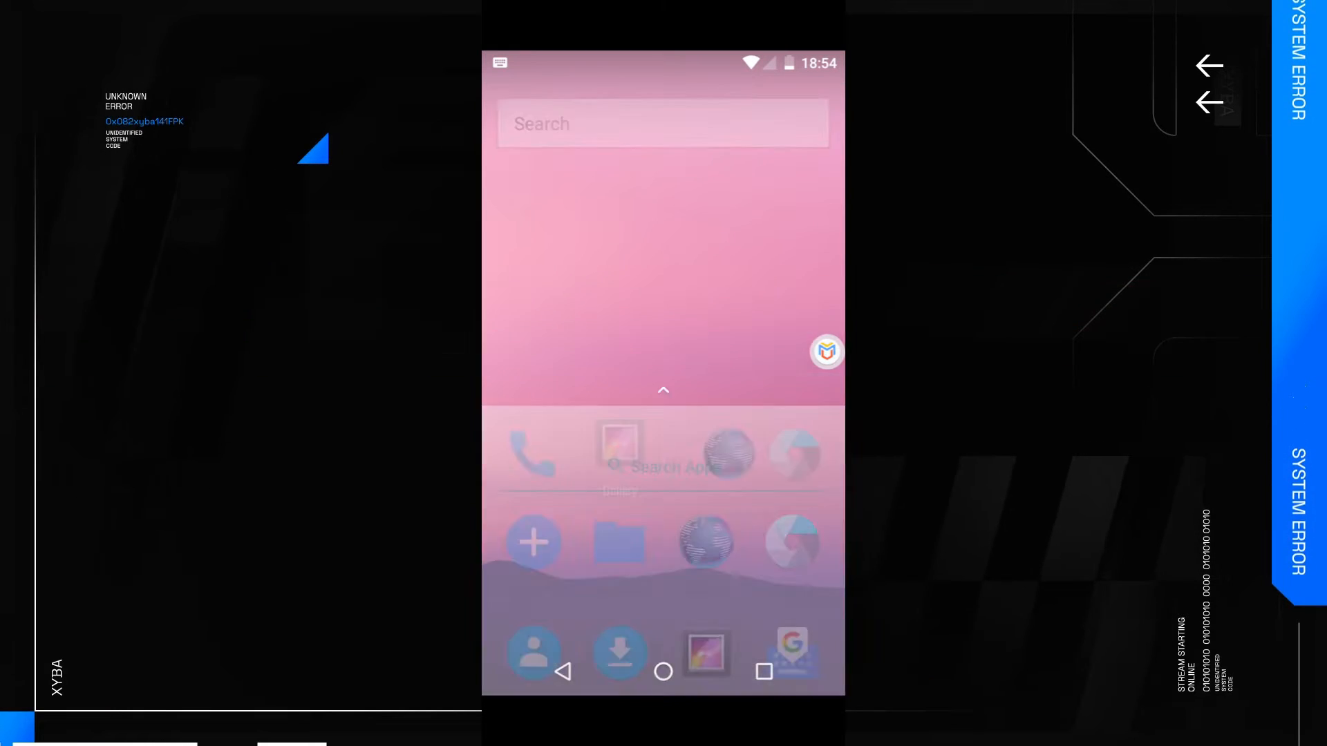
click(664, 389)
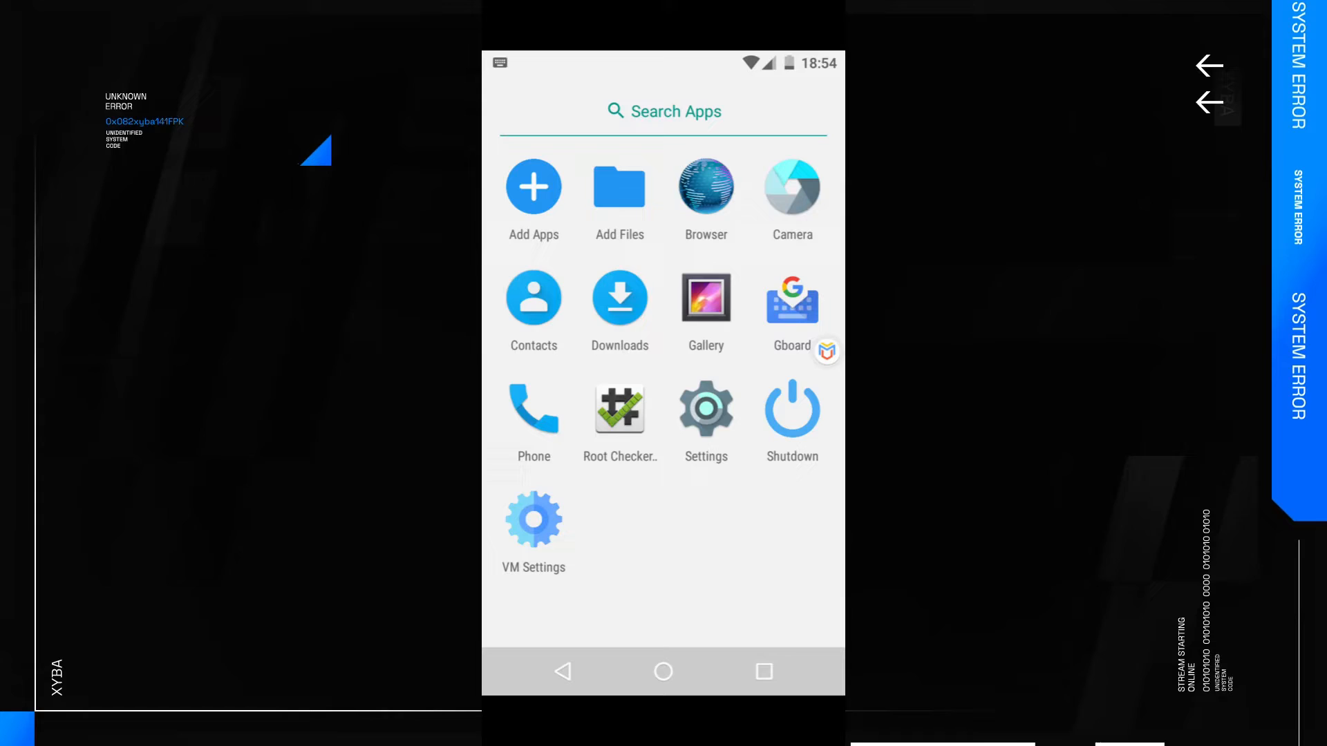
Run Root Checker's Verify Root, which reports root not properly installed, then go home
click(619, 409)
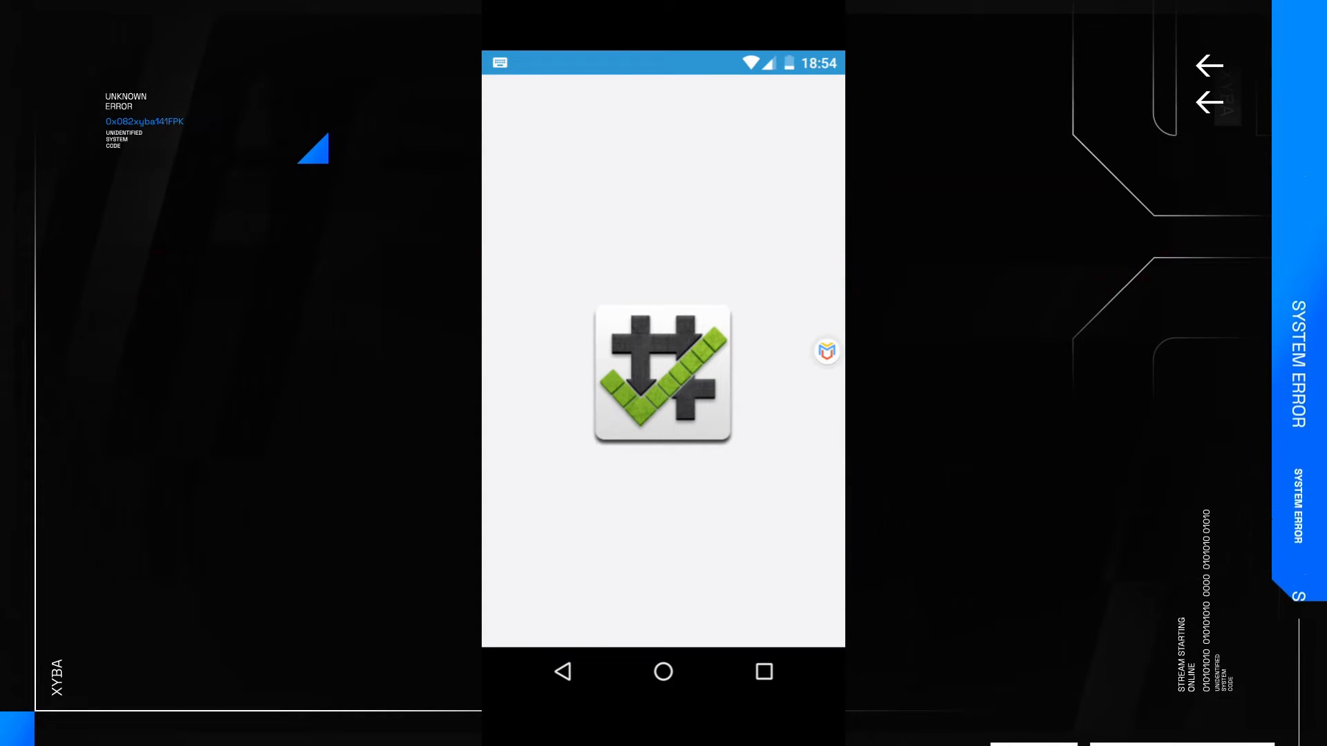
click(662, 372)
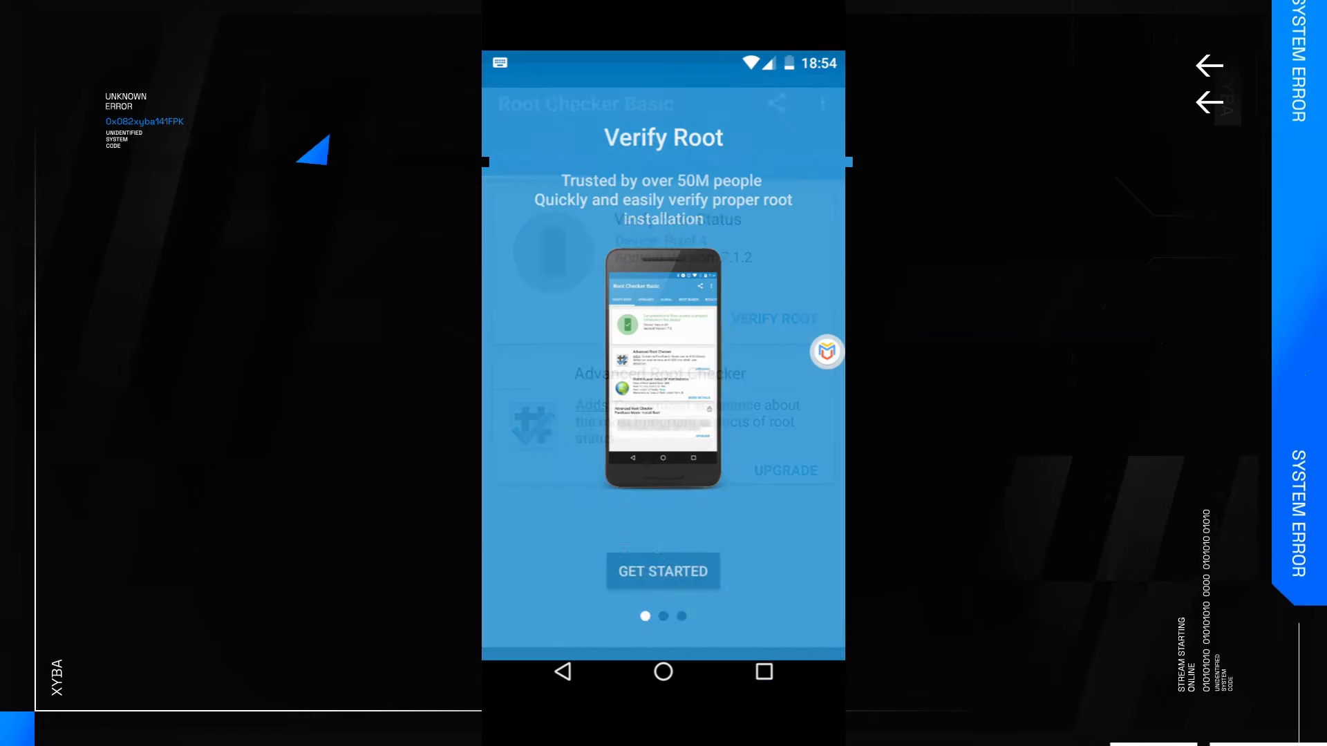
click(662, 571)
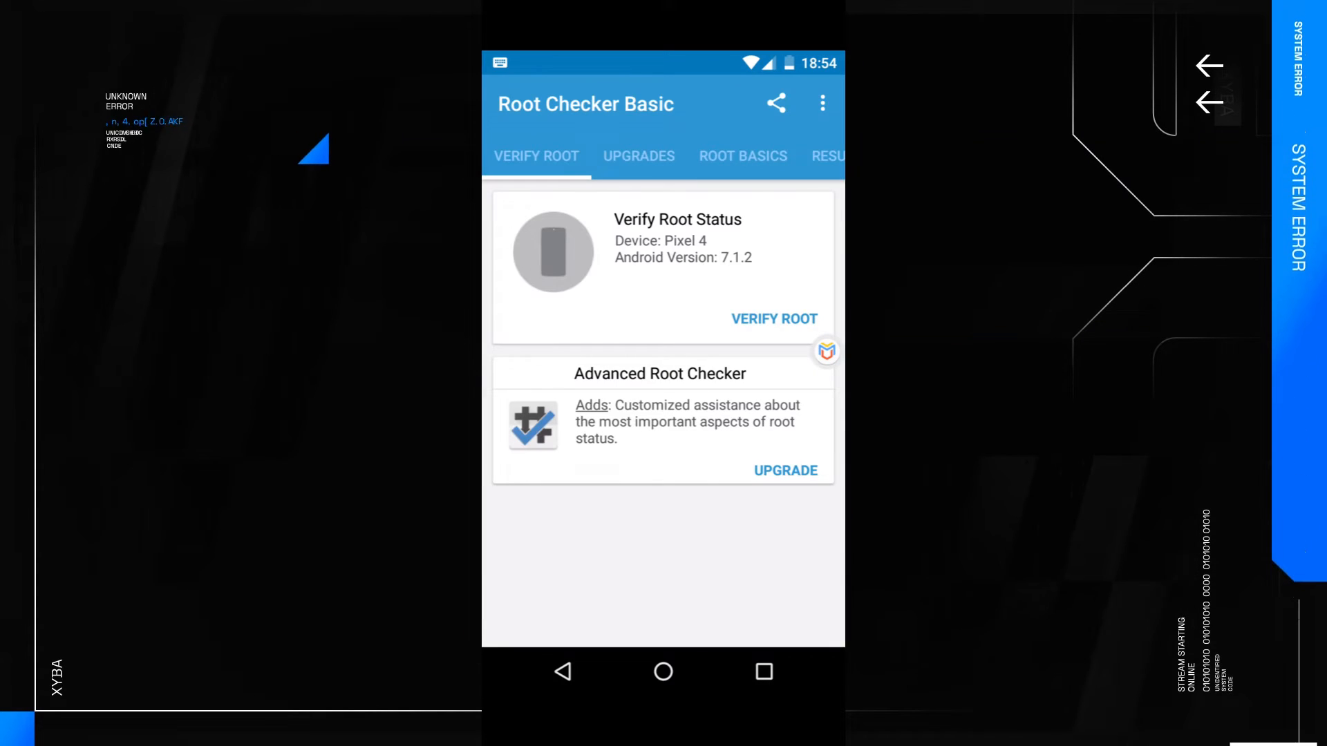
click(774, 319)
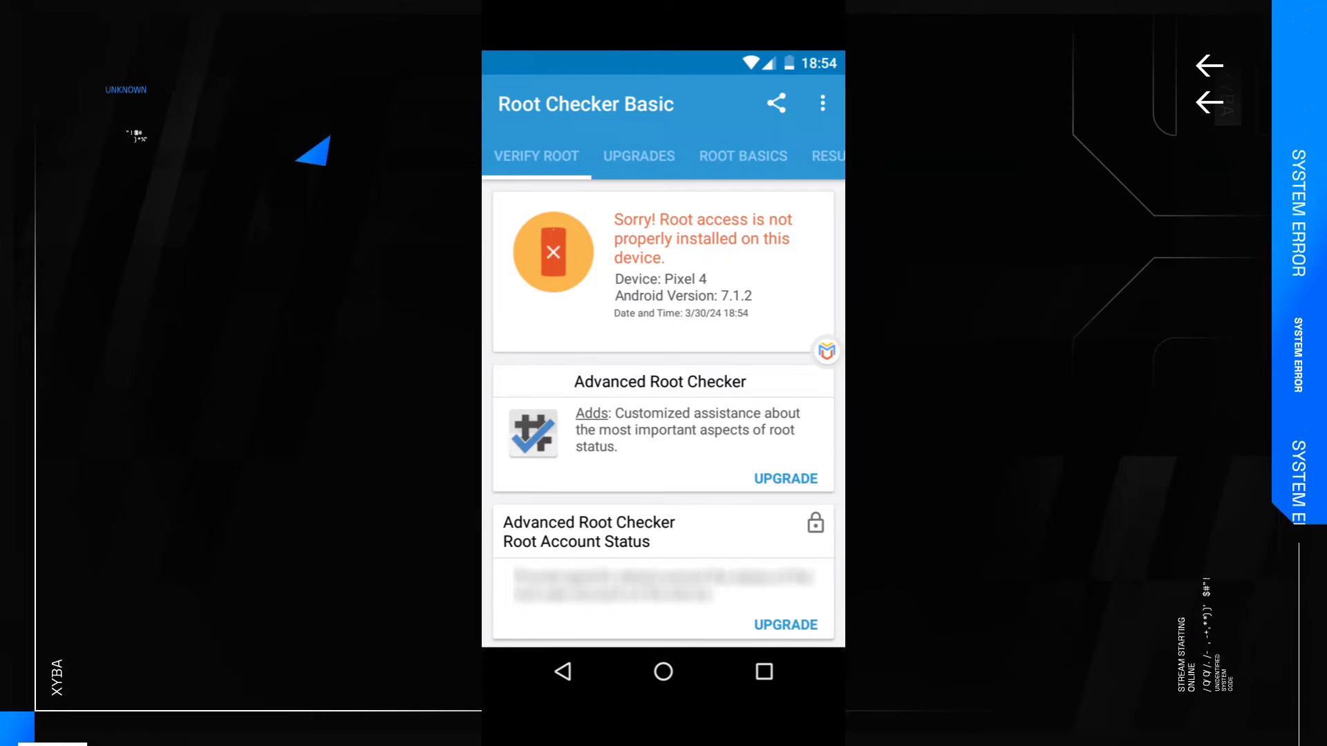
click(662, 671)
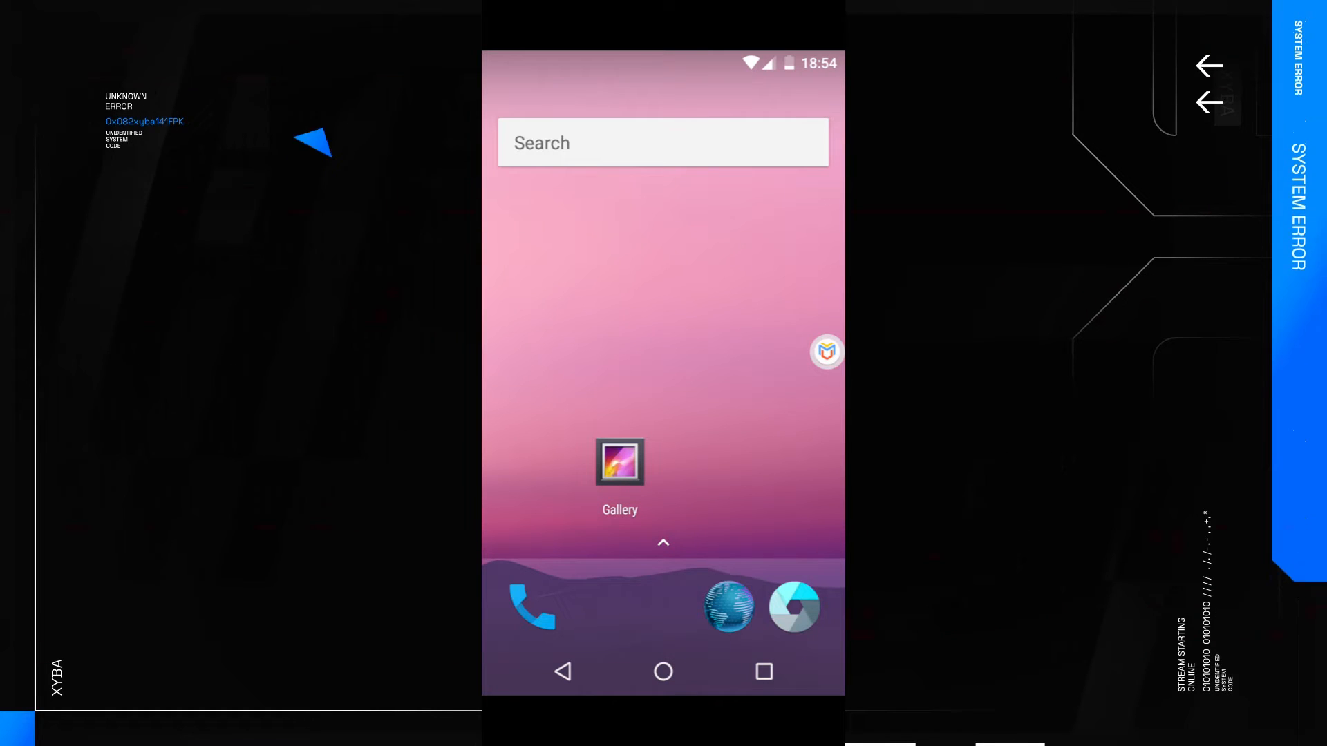
click(663, 542)
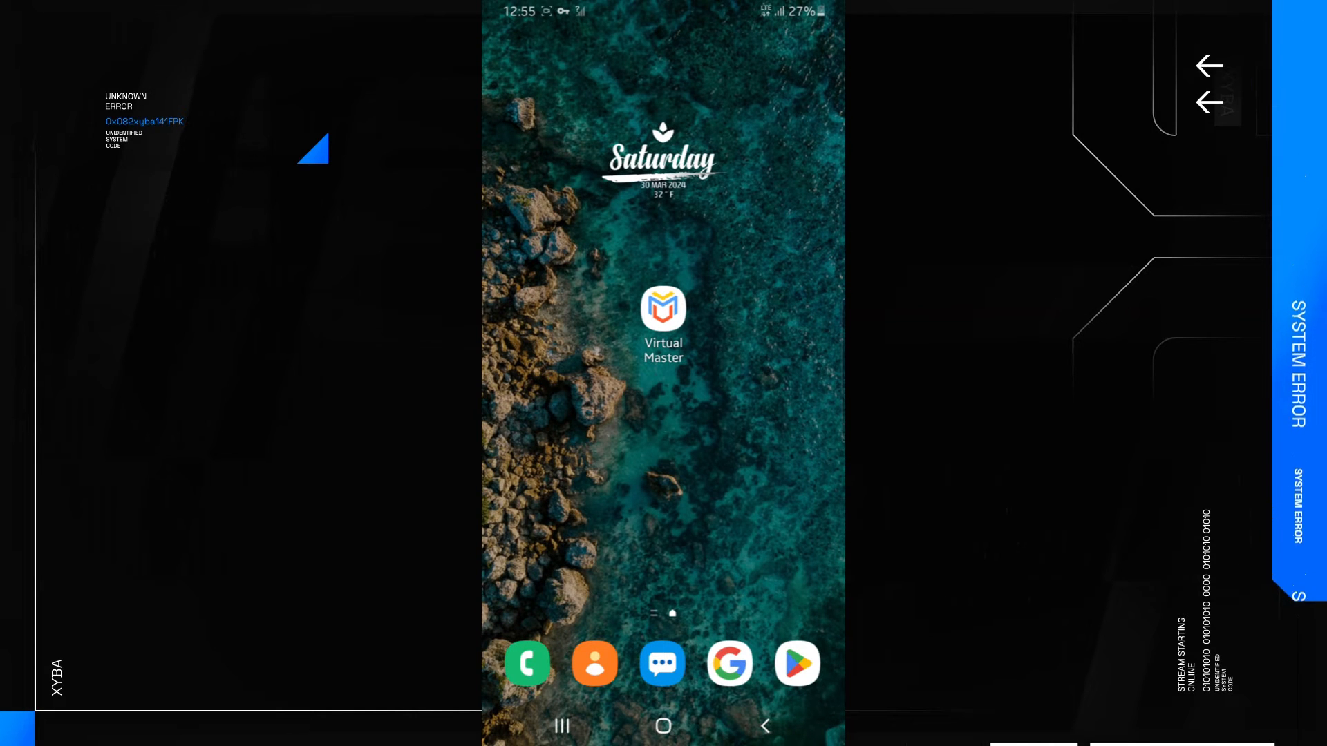
Launch Virtual Master from the launcher and start the Android 7.1.2_1 VM
scroll(up, 3)
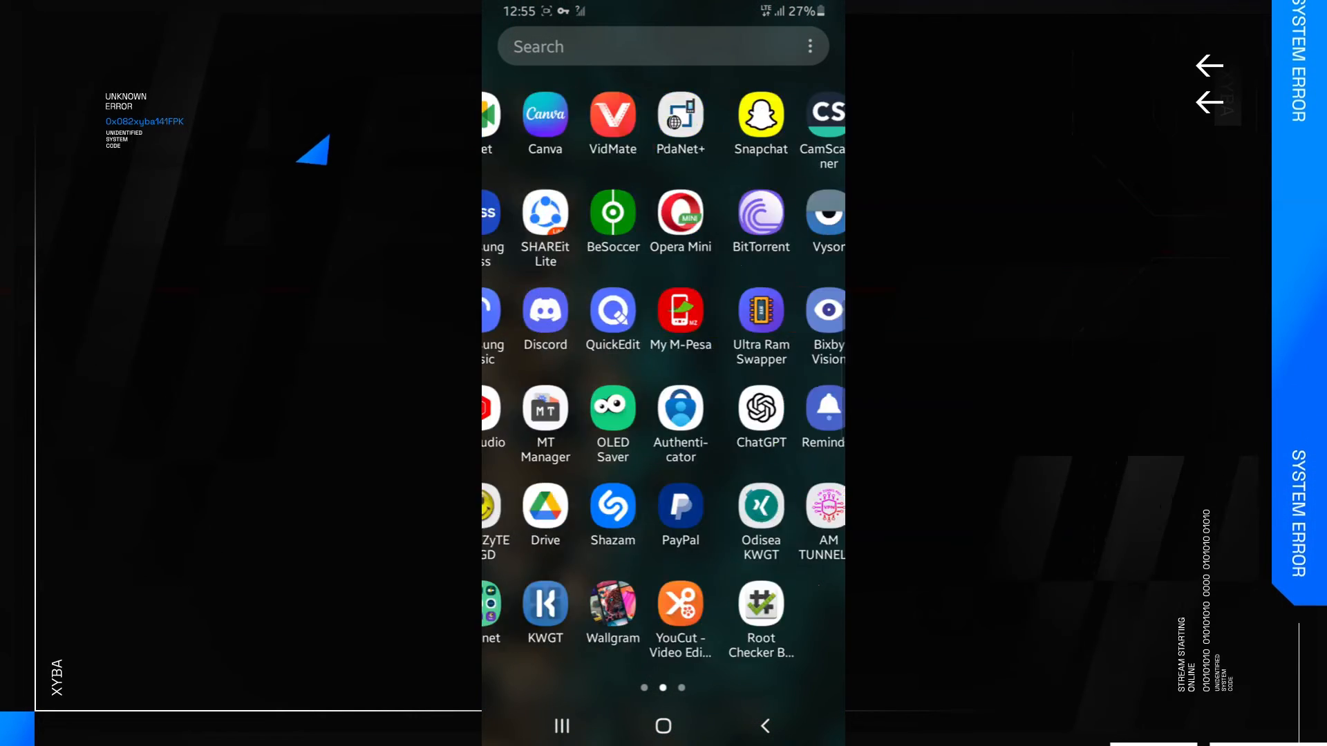
scroll(left, 3)
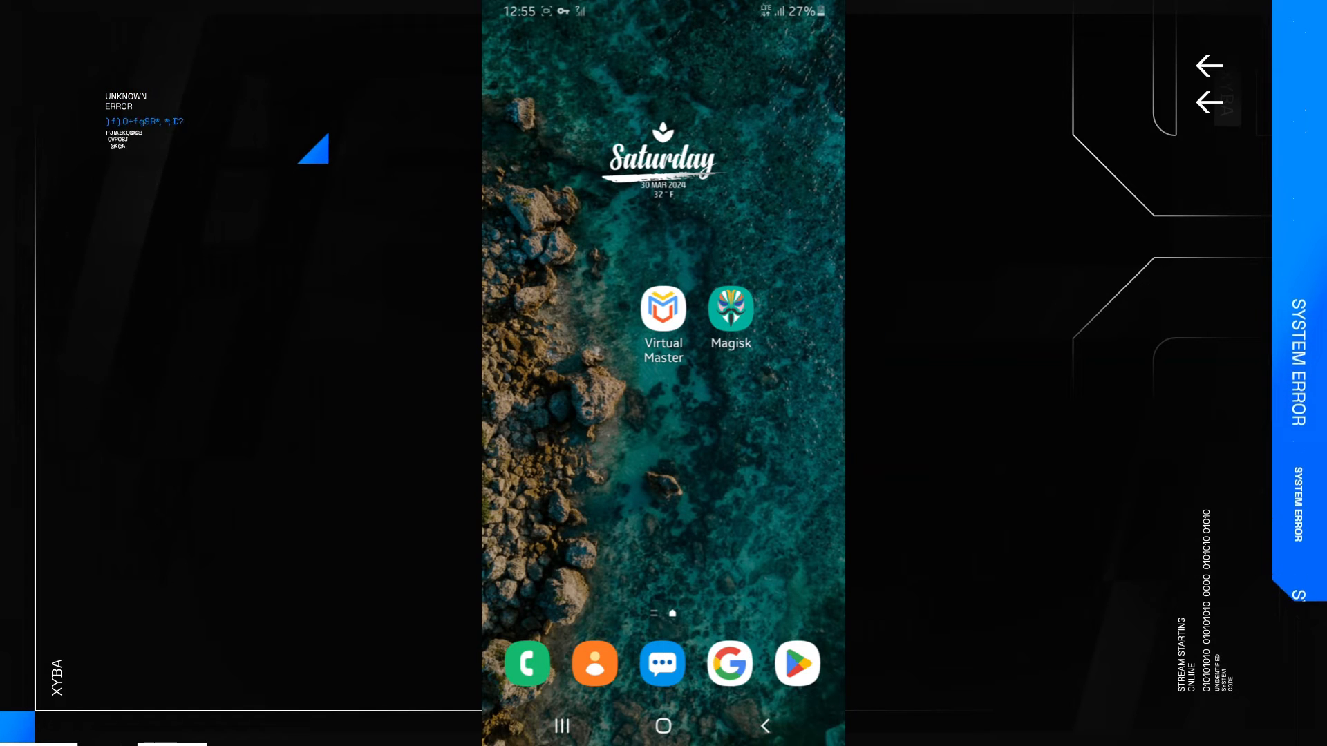
click(662, 314)
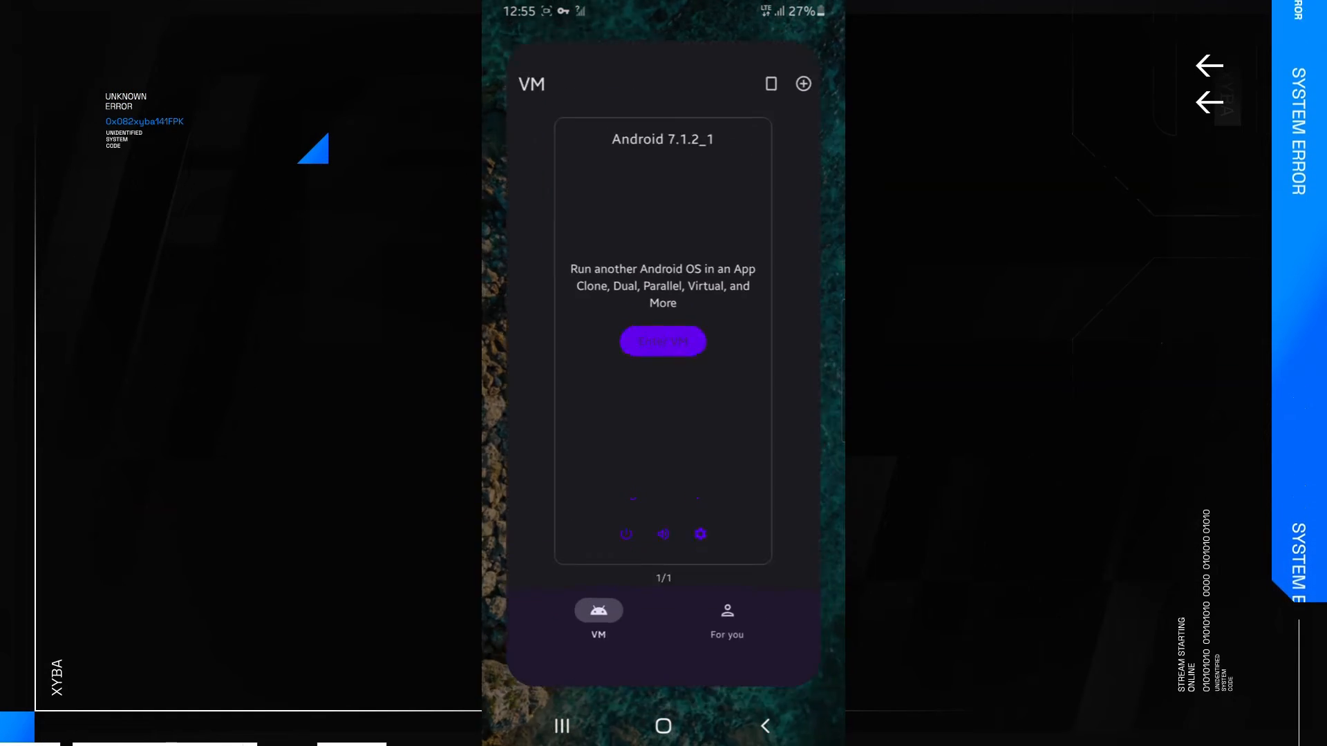
click(662, 341)
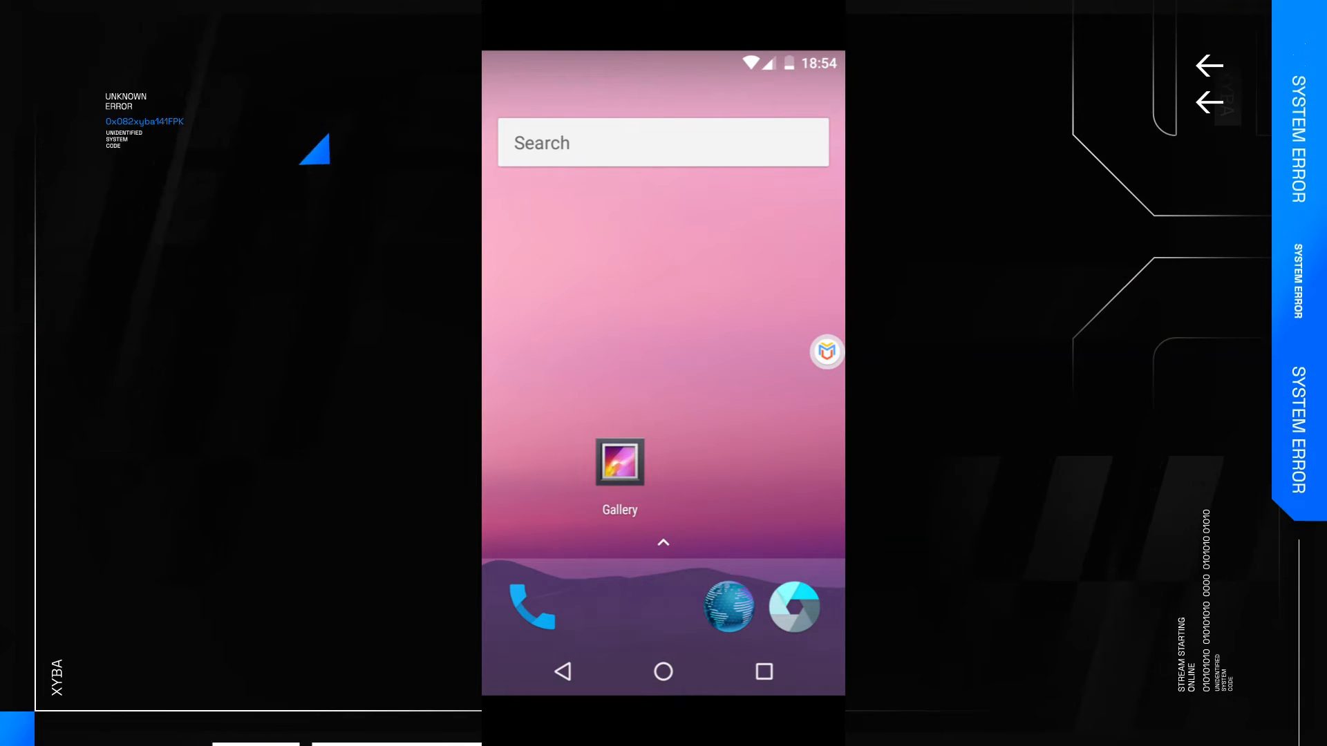
Search 'mag' in Add Apps, import Magisk into the VM and confirm the restart
click(826, 351)
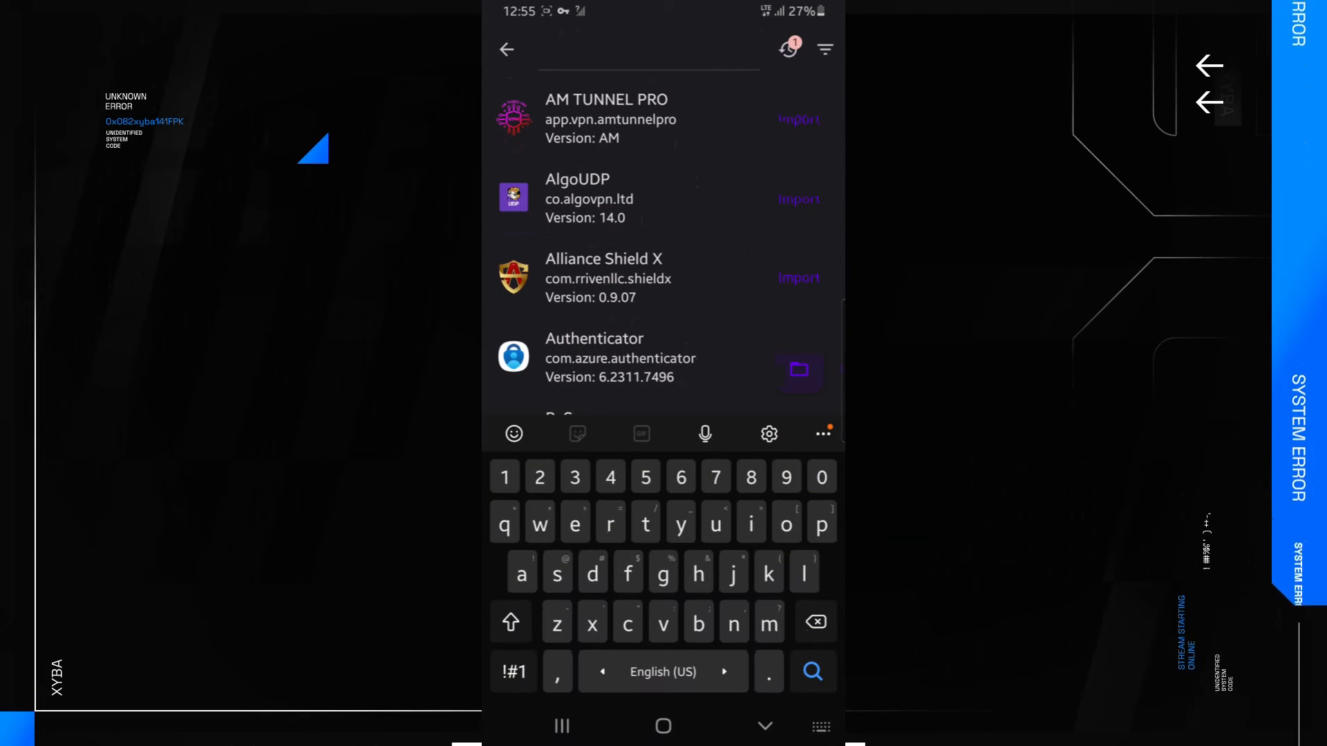
text(mag)
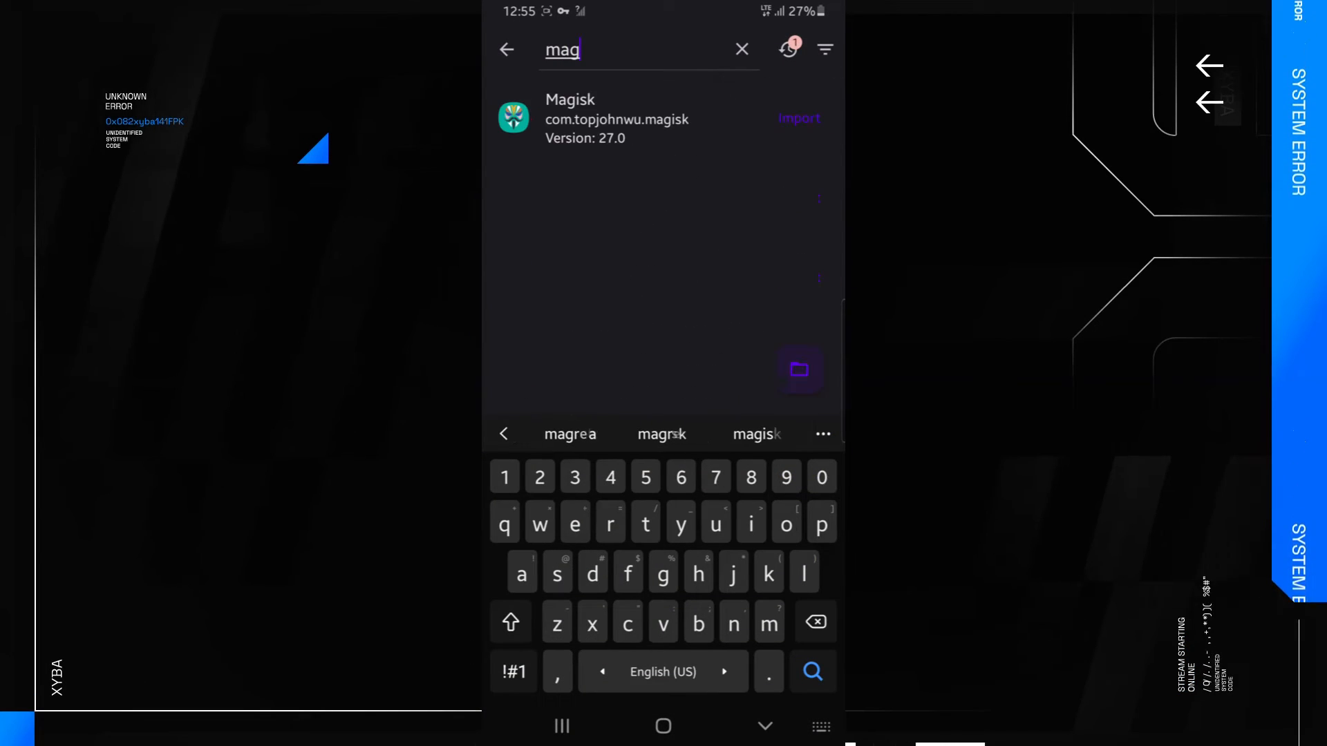
click(797, 118)
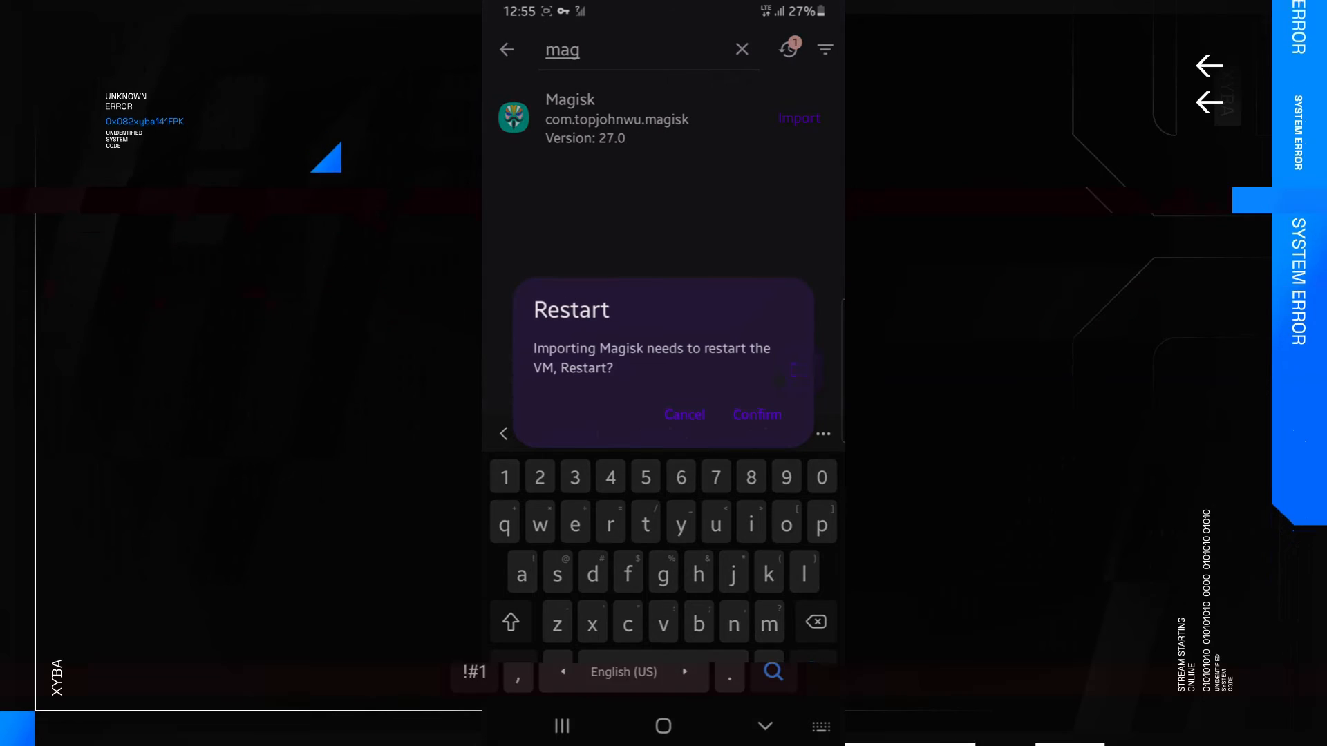
click(684, 414)
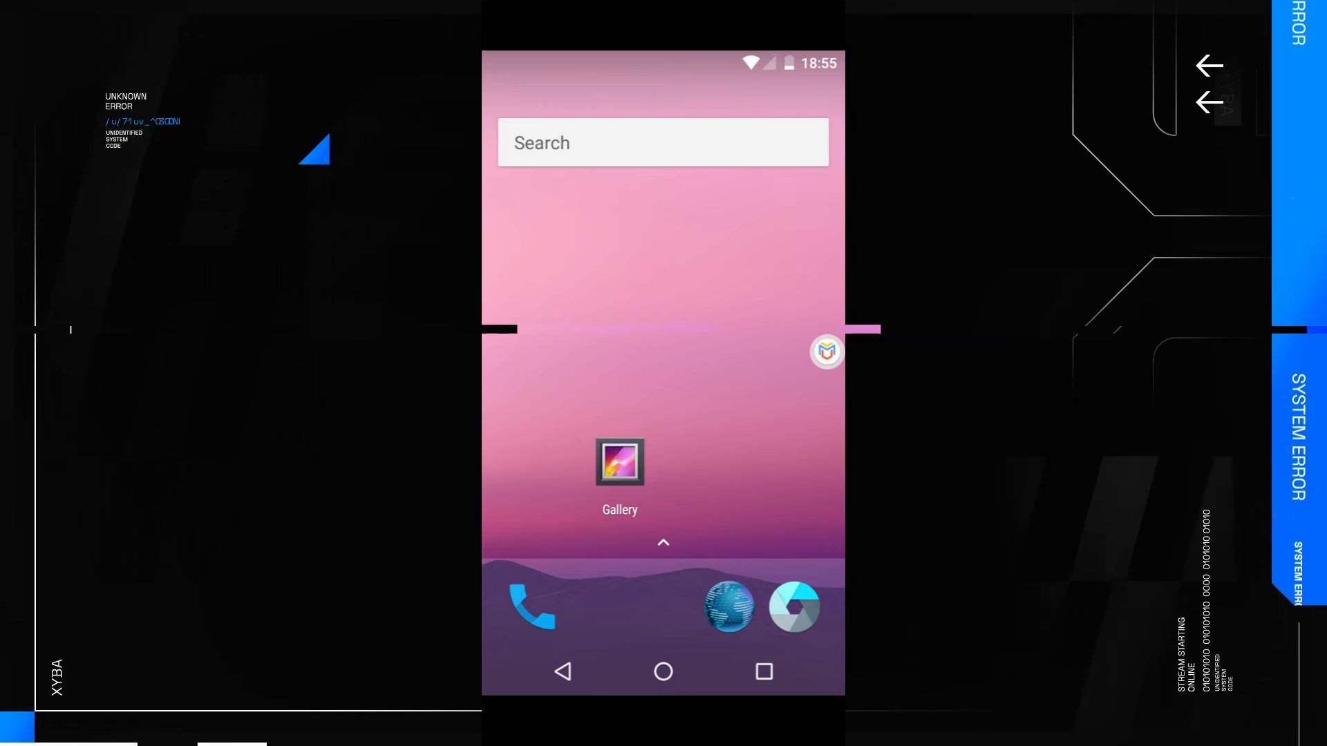
Launch Root Checker from the VM app list and ignore the 'Something is wrong' crash popup
click(662, 542)
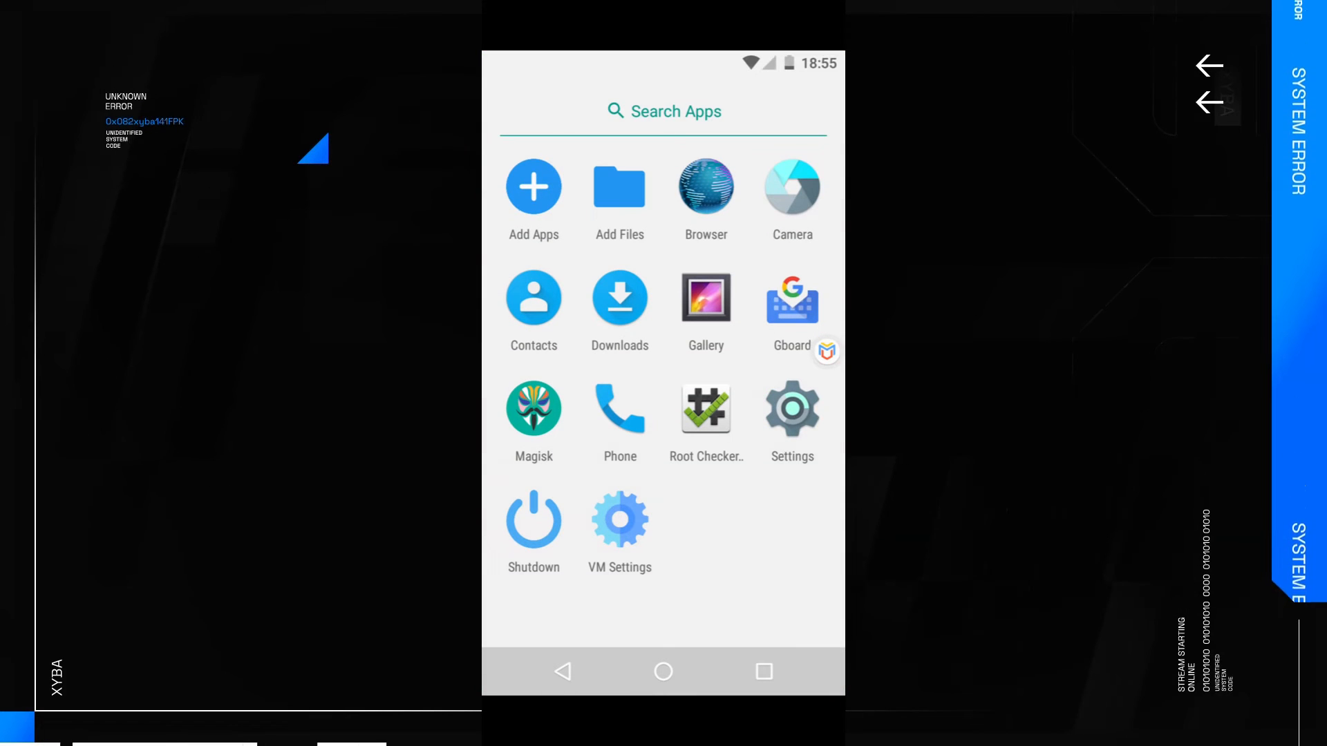
click(534, 409)
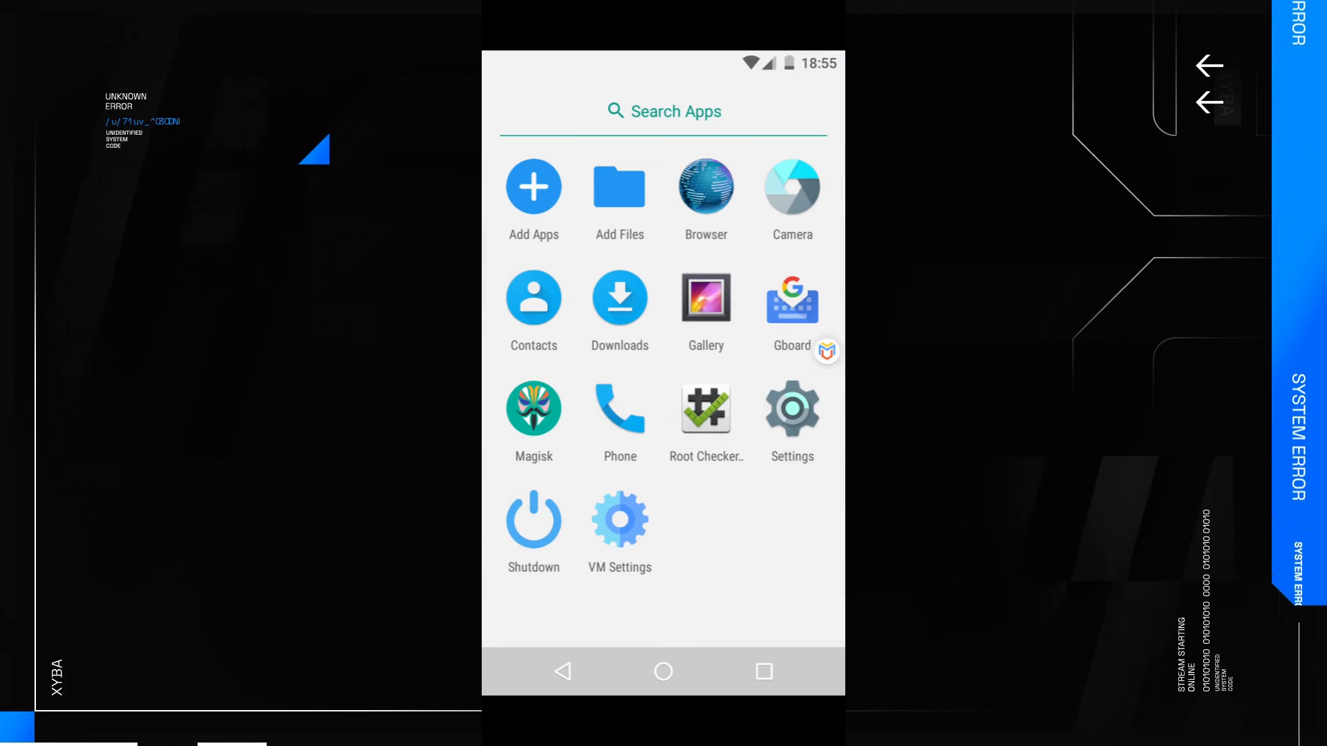
click(706, 409)
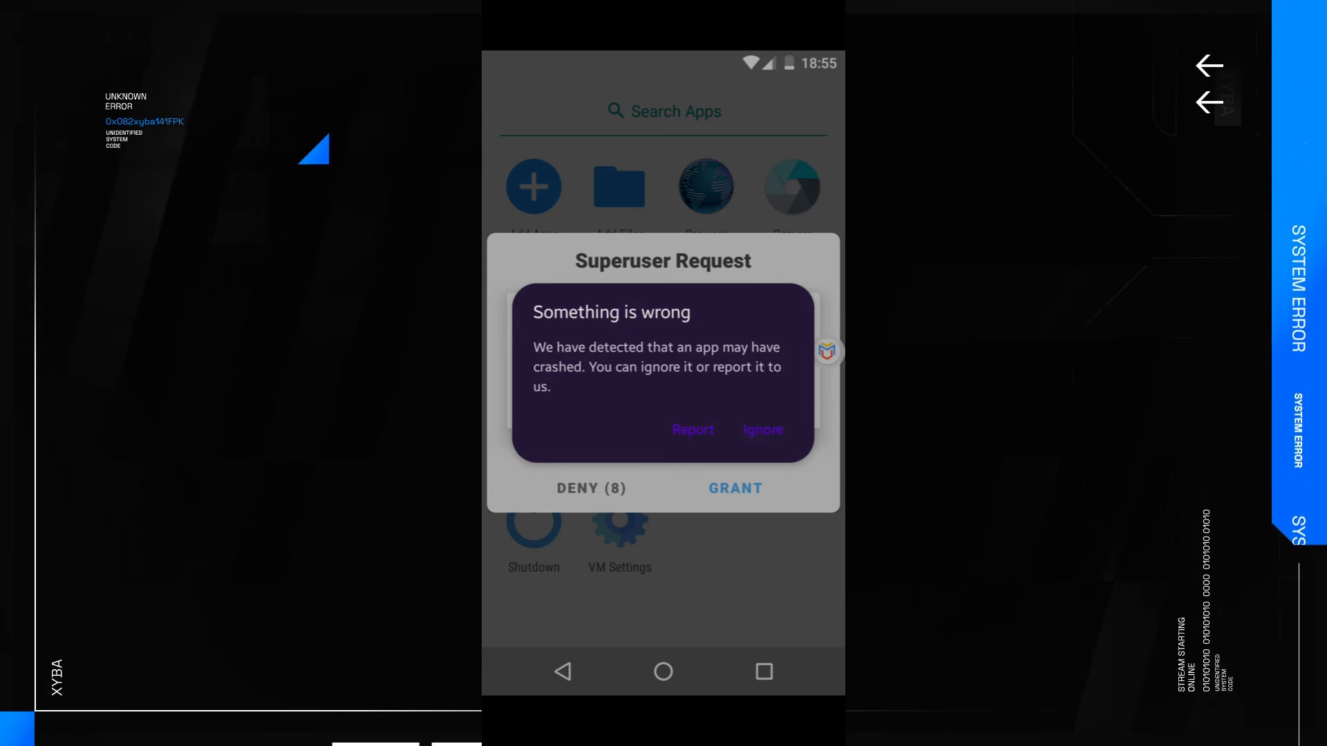
click(760, 428)
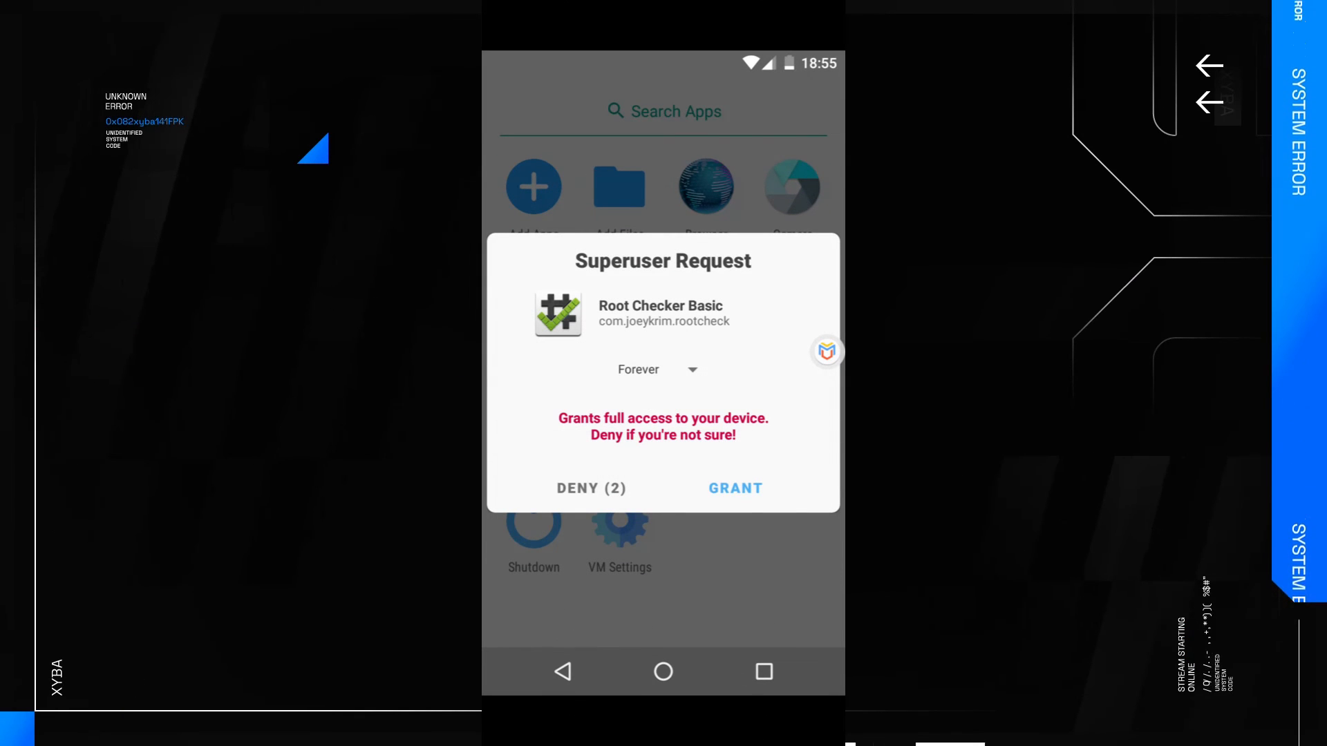
click(590, 488)
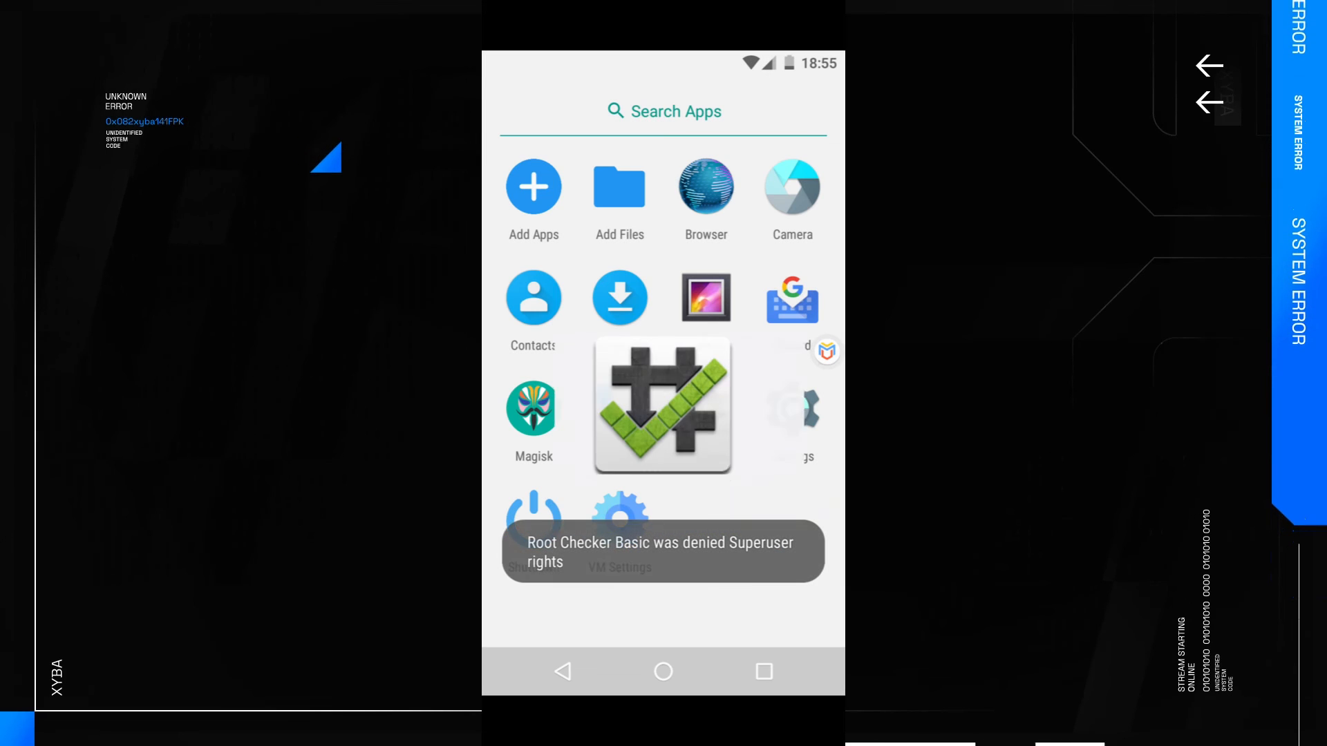
Grant Root Checker superuser access Forever so it reports root properly installed, then go home
click(533, 411)
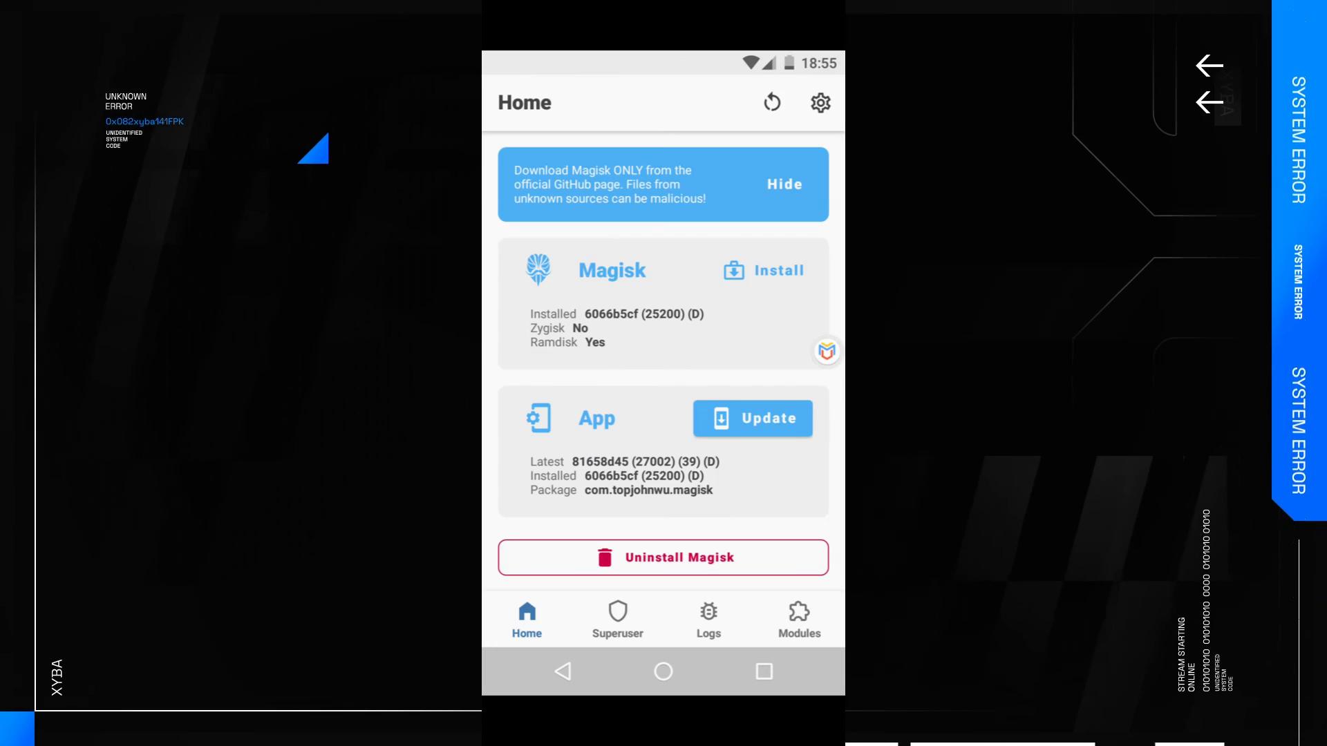
click(752, 417)
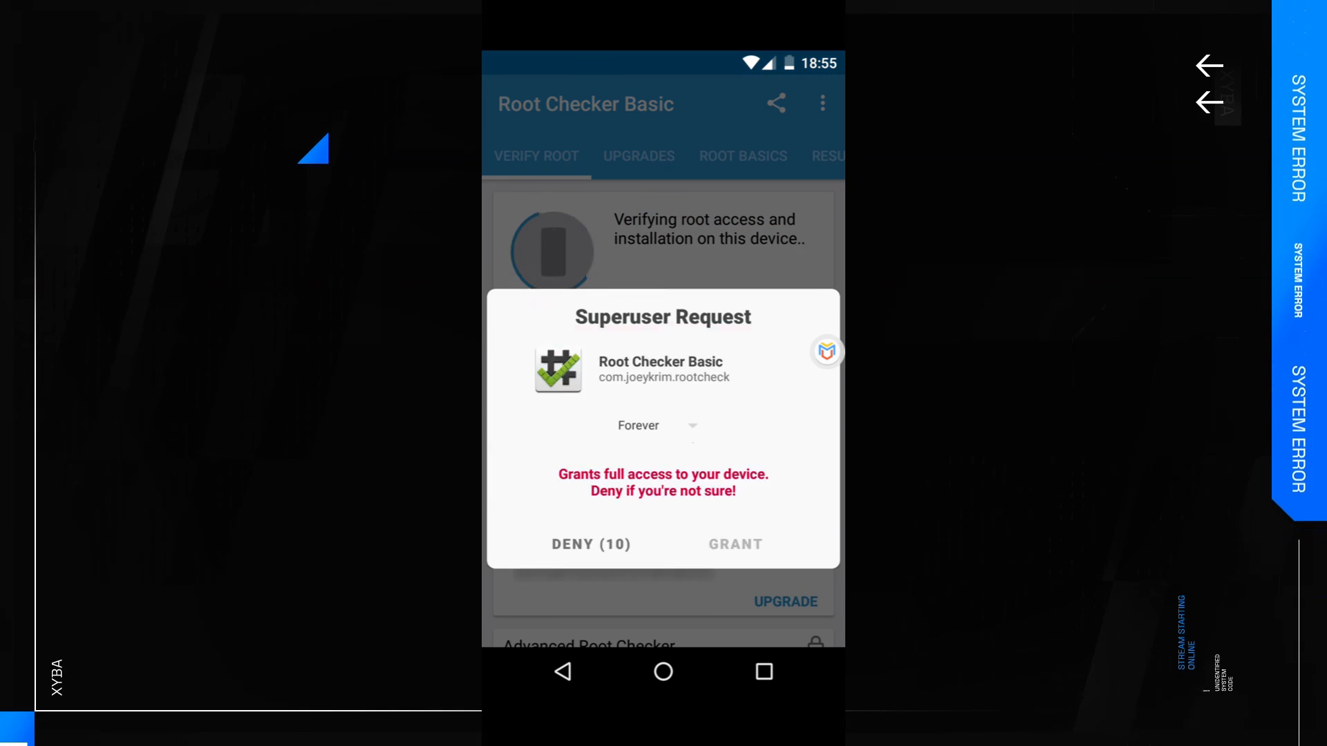
click(651, 425)
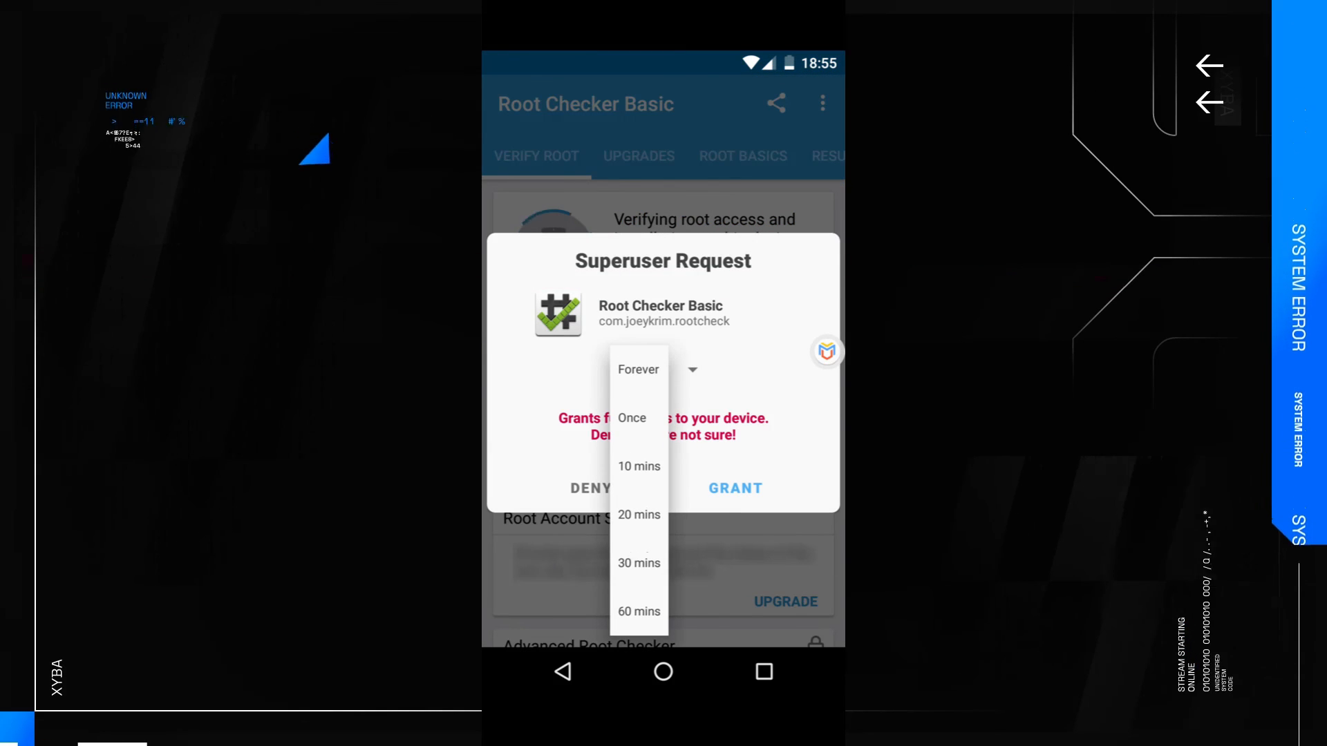
click(734, 488)
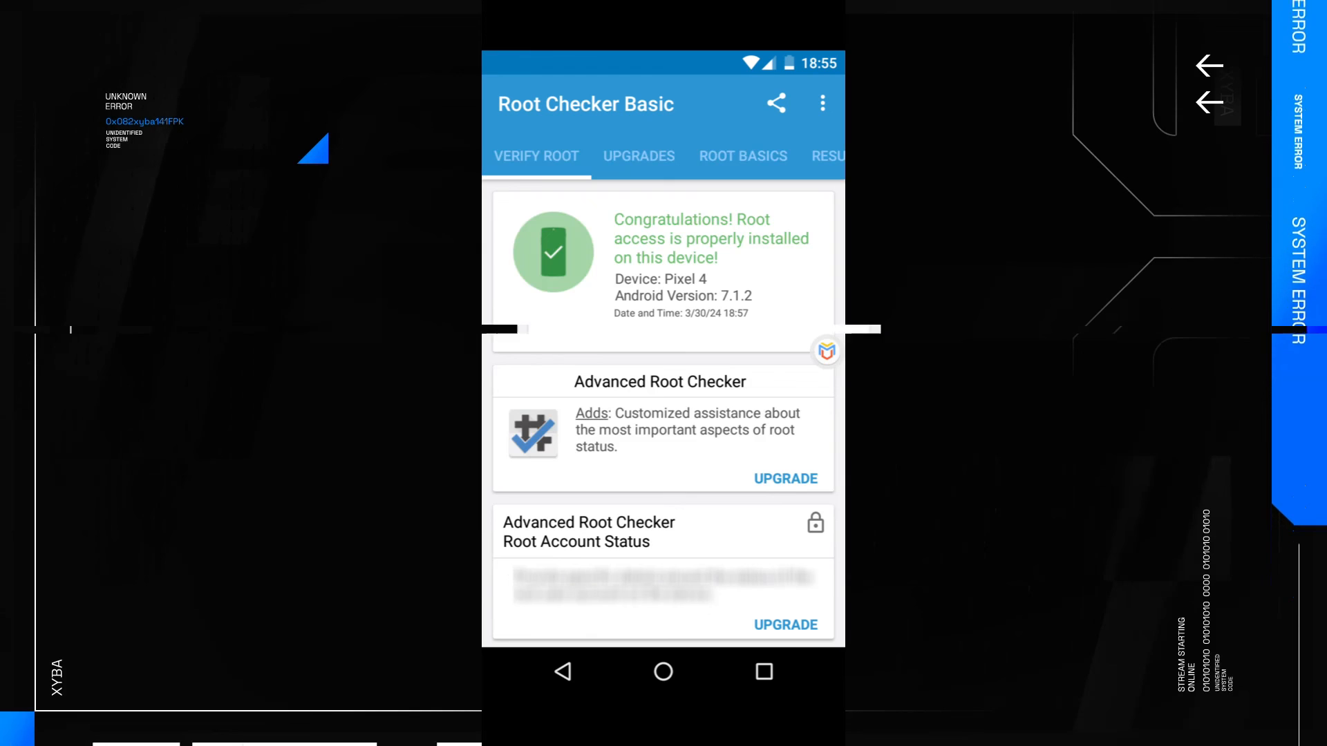
click(661, 672)
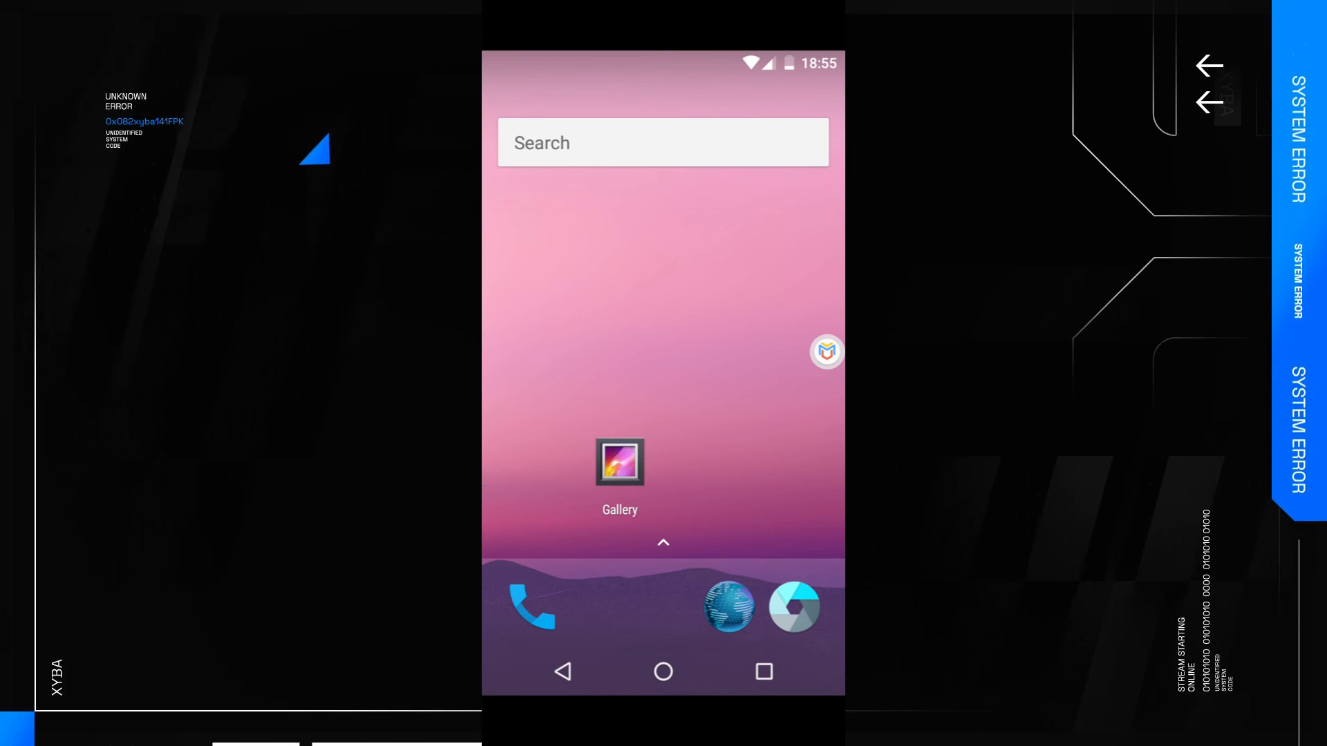